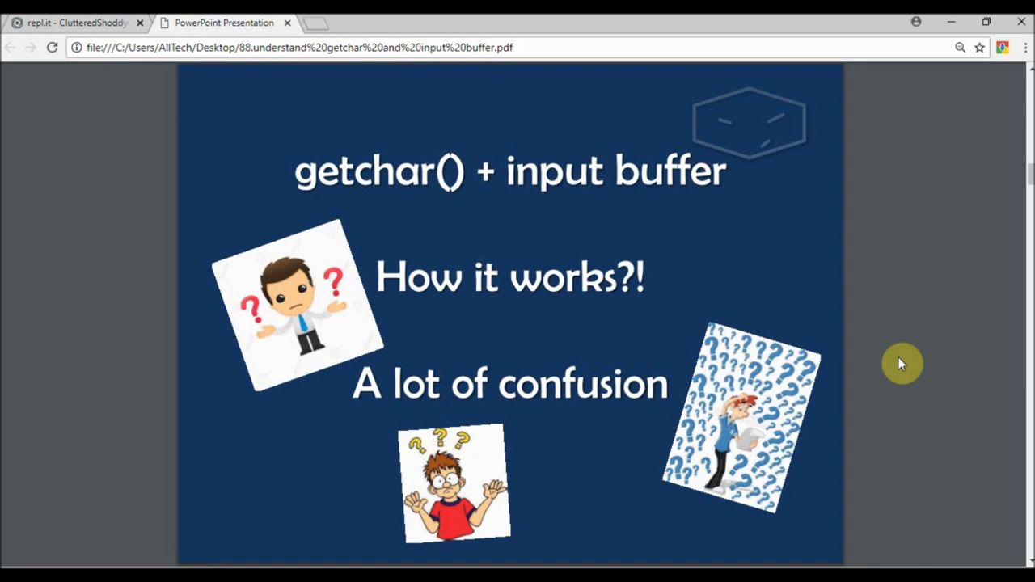
# - Switch from the getchar title slide to the repl.it C project with an empty main
pyautogui.click(77, 22)
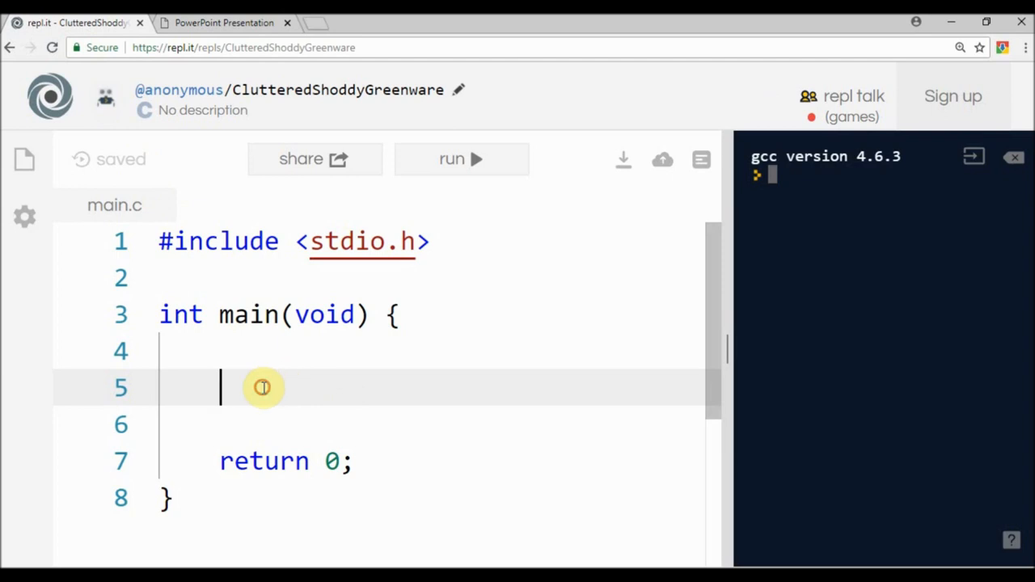
# - Write main to print 'Insert a character:', read with getchar, echo 'You inserted: %c', and run
pyautogui.write('prinf')
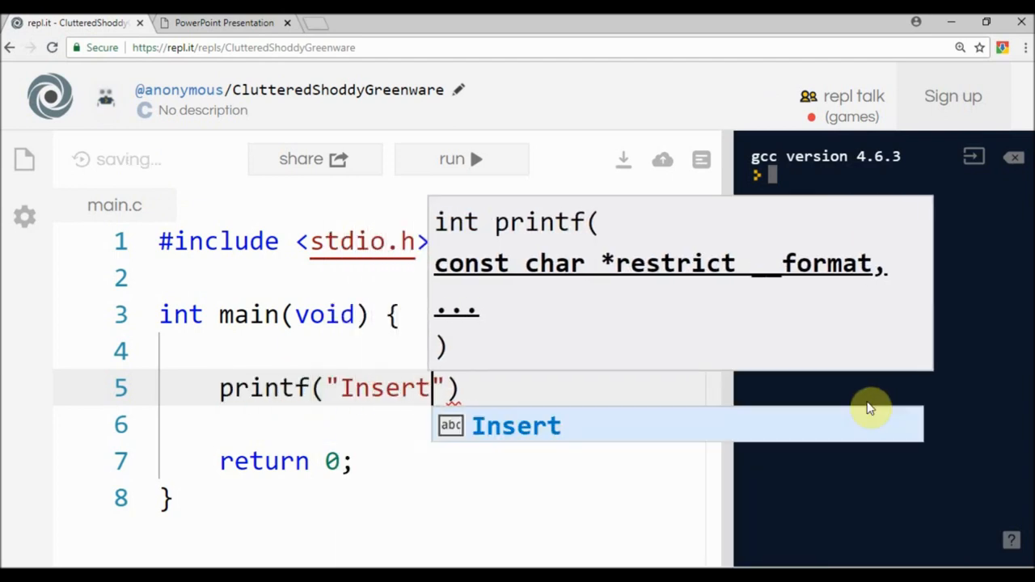
pyautogui.write('a chara')
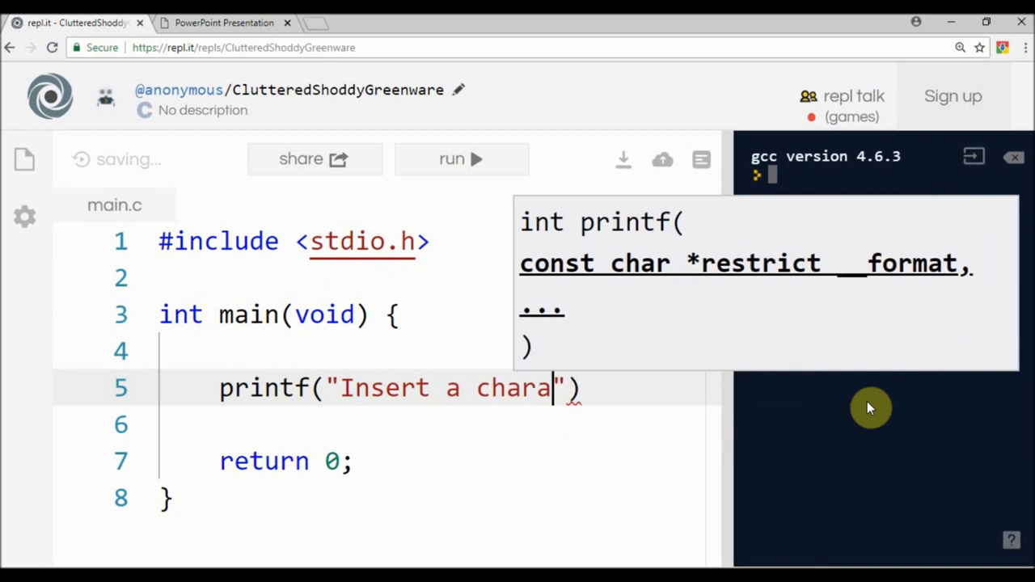
pyautogui.write('cter:')
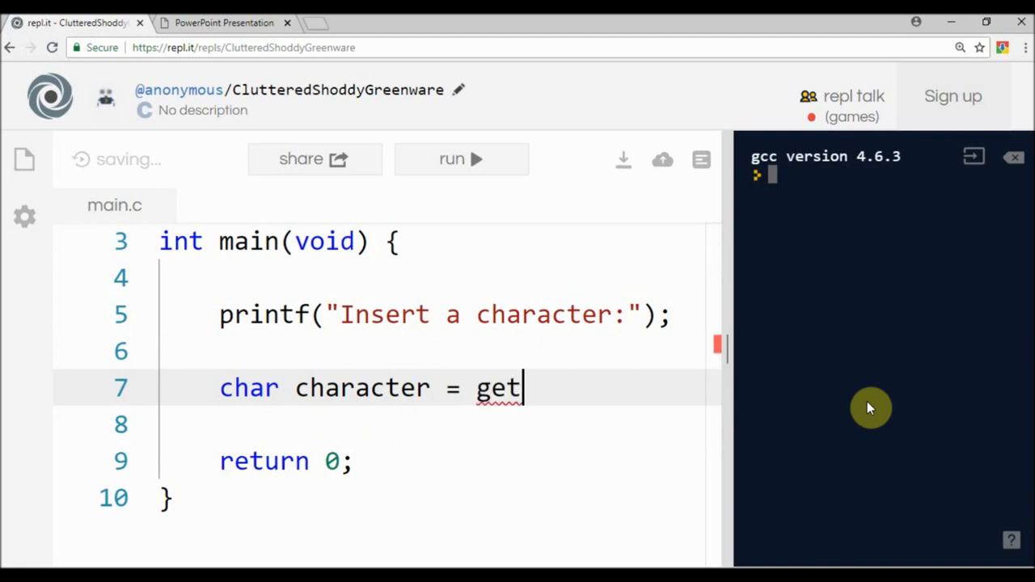
pyautogui.write('char();')
pyautogui.write('printf("You inserted: %c')
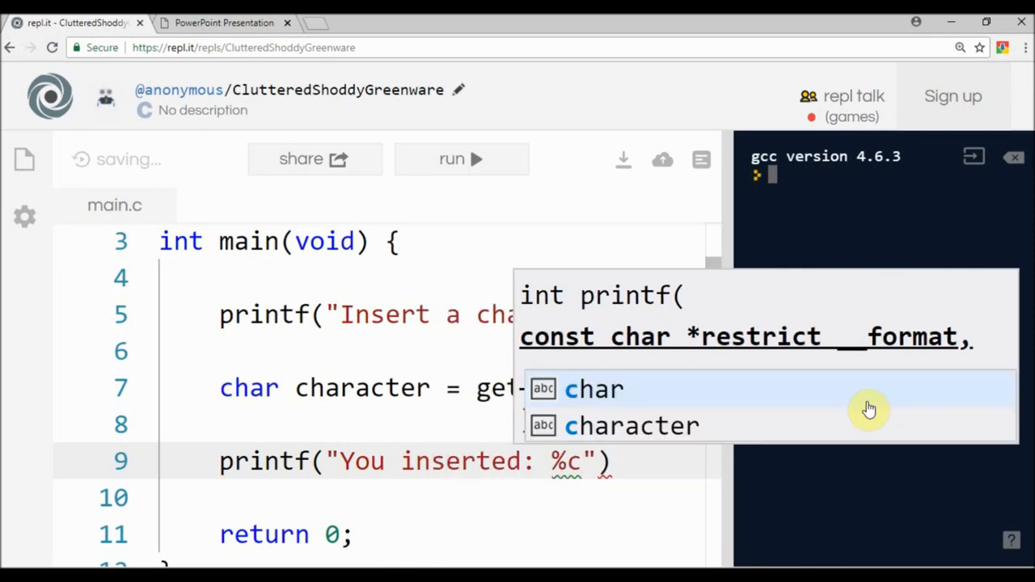
pyautogui.write(', characte')
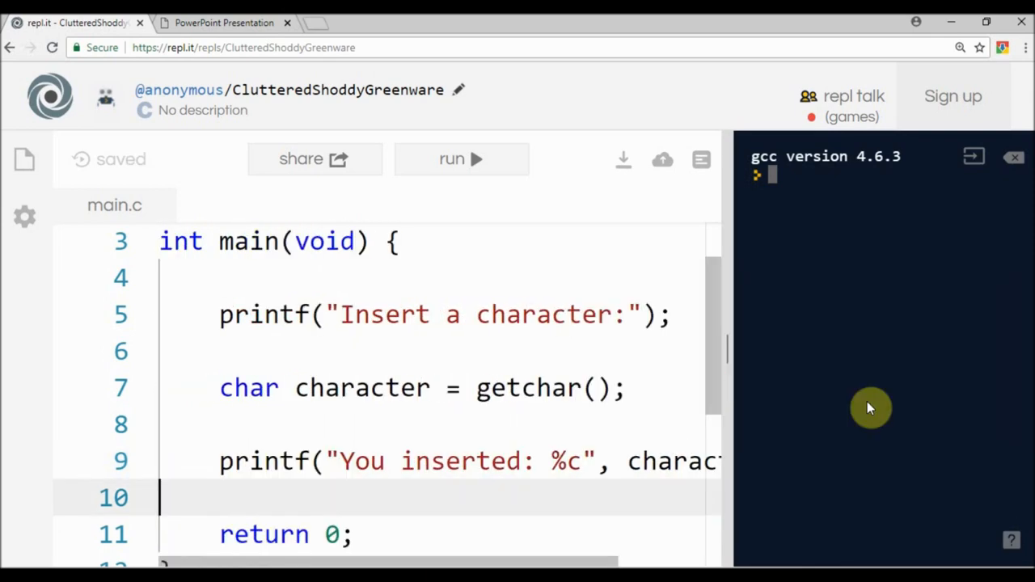
pyautogui.click(461, 159)
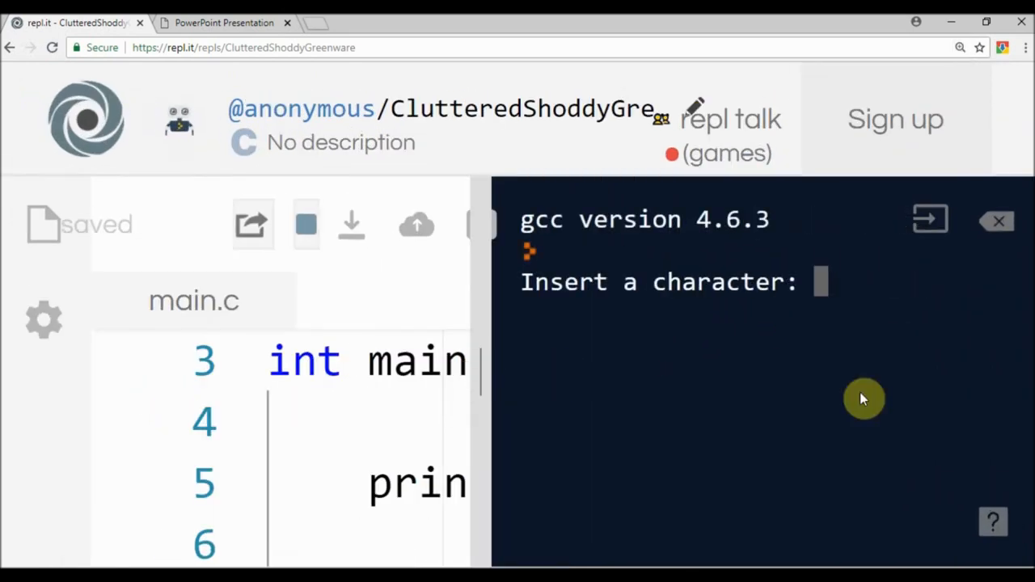
# - Test-run with input 'g' (echoes g) and 're' (echoes only r), then view the slides
pyautogui.write('g')
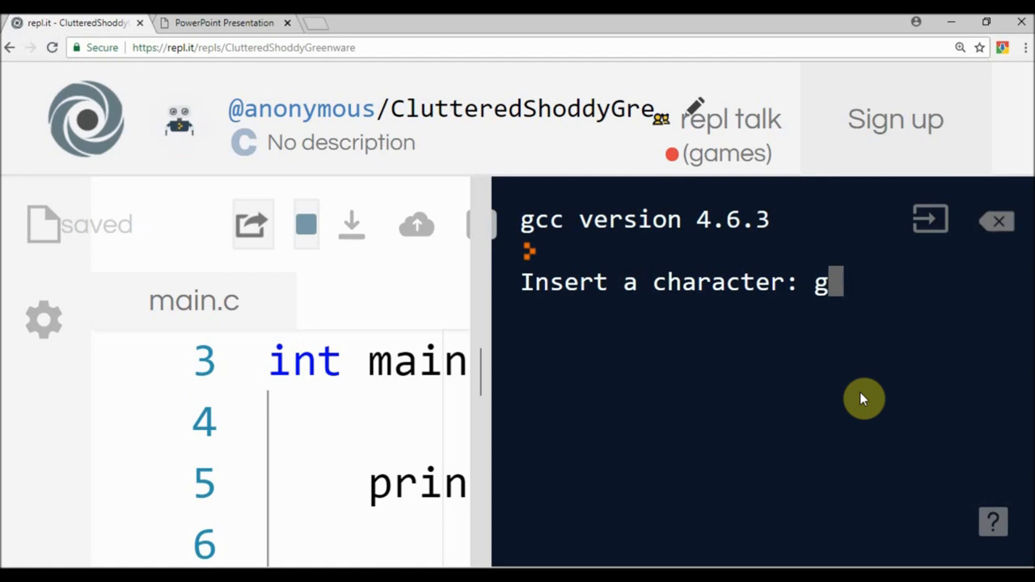
pyautogui.press('Return')
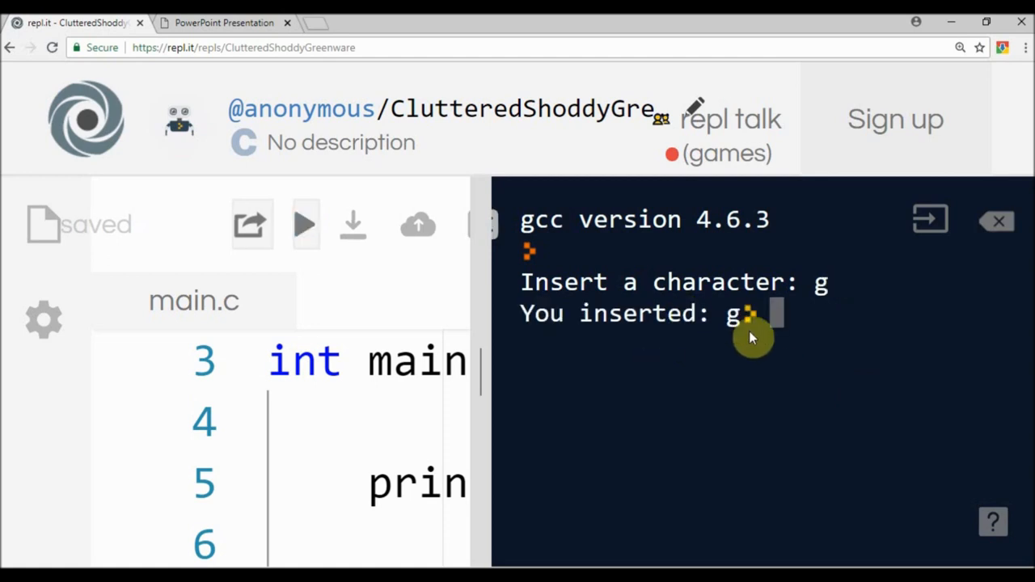
pyautogui.moveTo(269, 301)
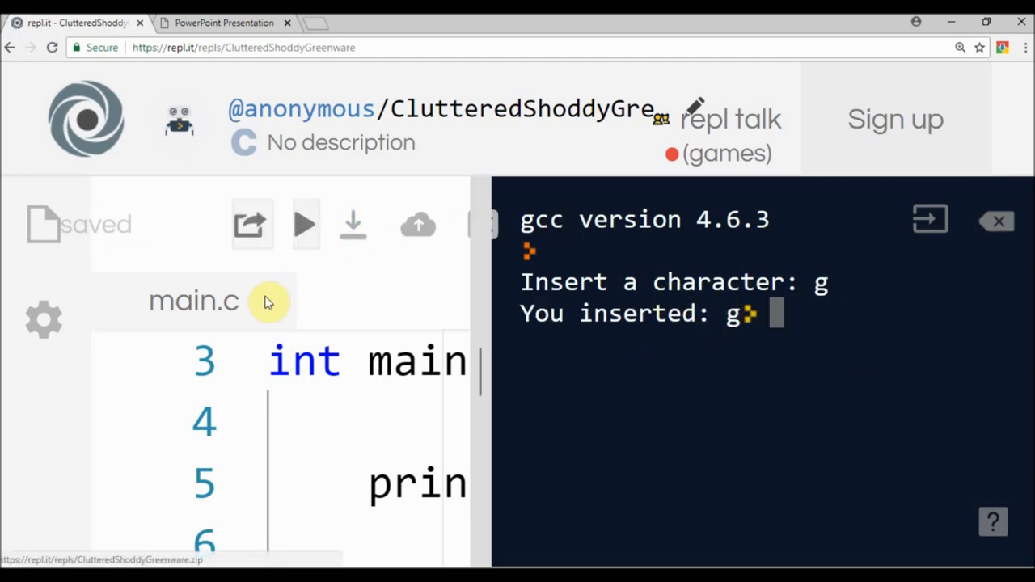
pyautogui.click(306, 224)
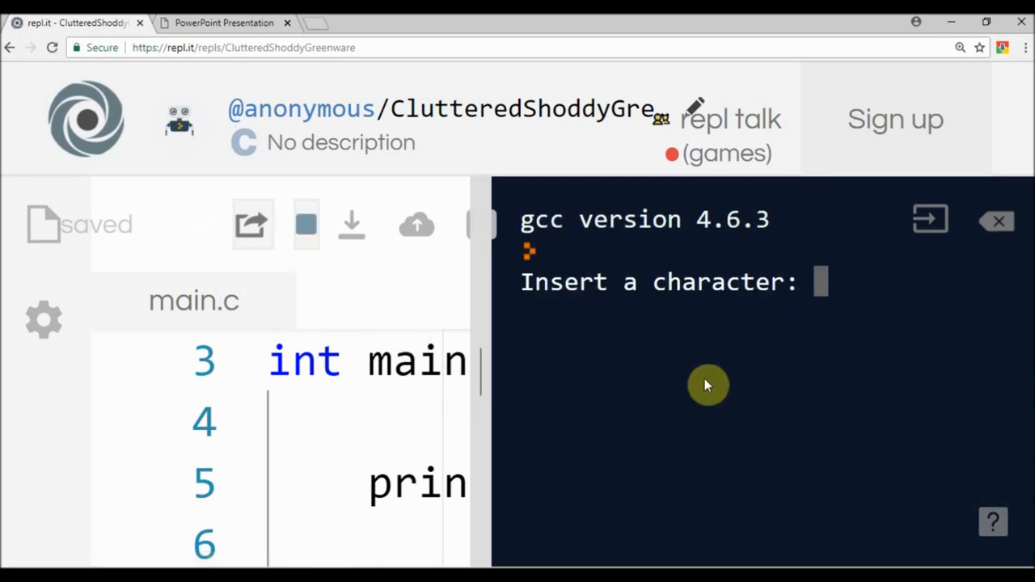
pyautogui.write('re')
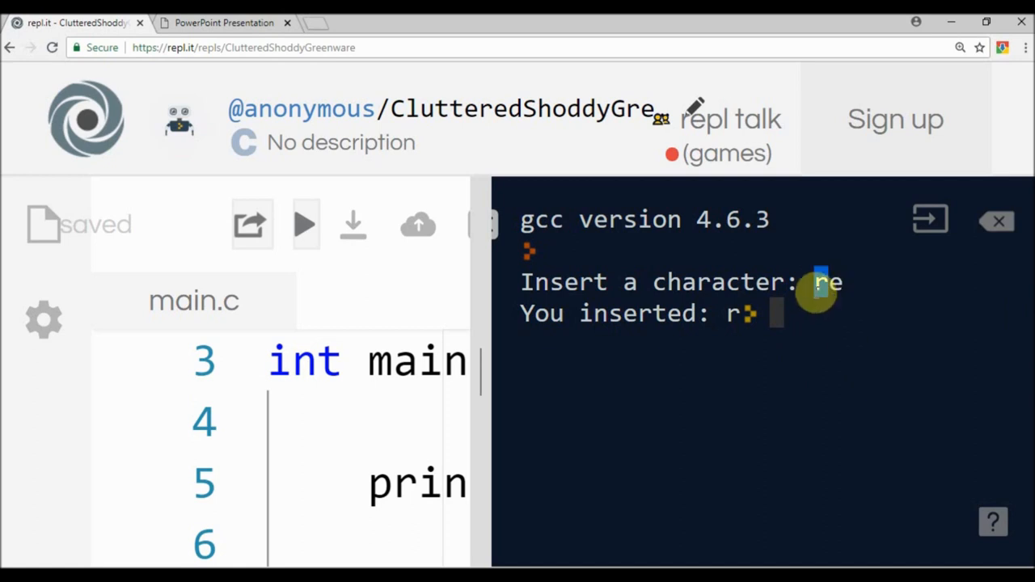
pyautogui.moveTo(706, 499)
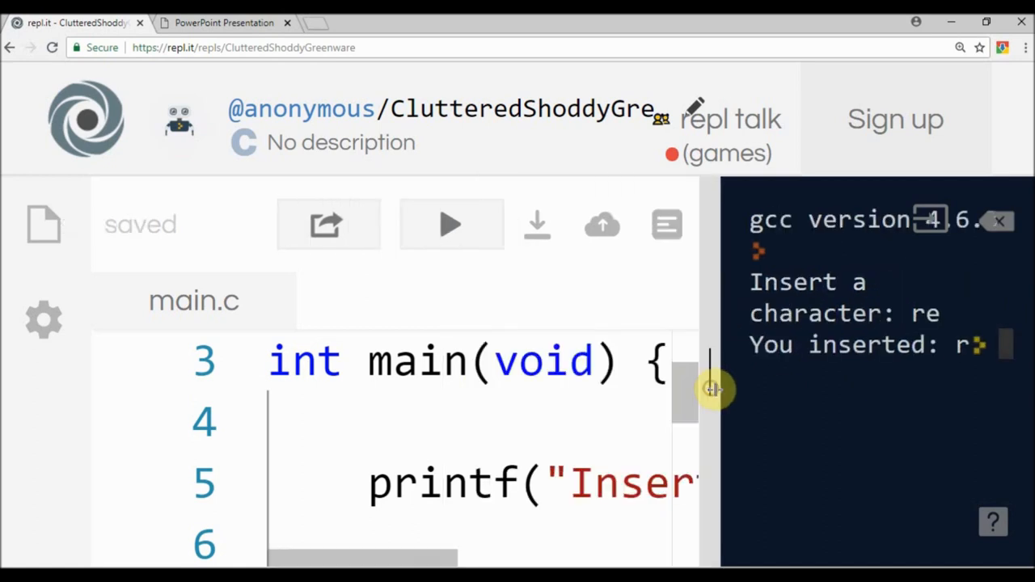
pyautogui.click(224, 22)
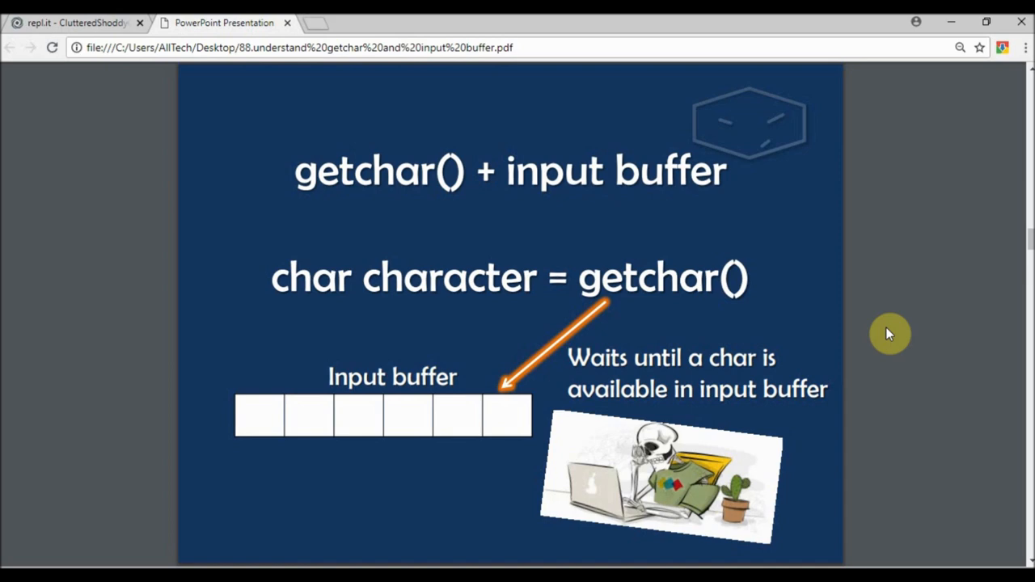
pyautogui.moveTo(691, 296)
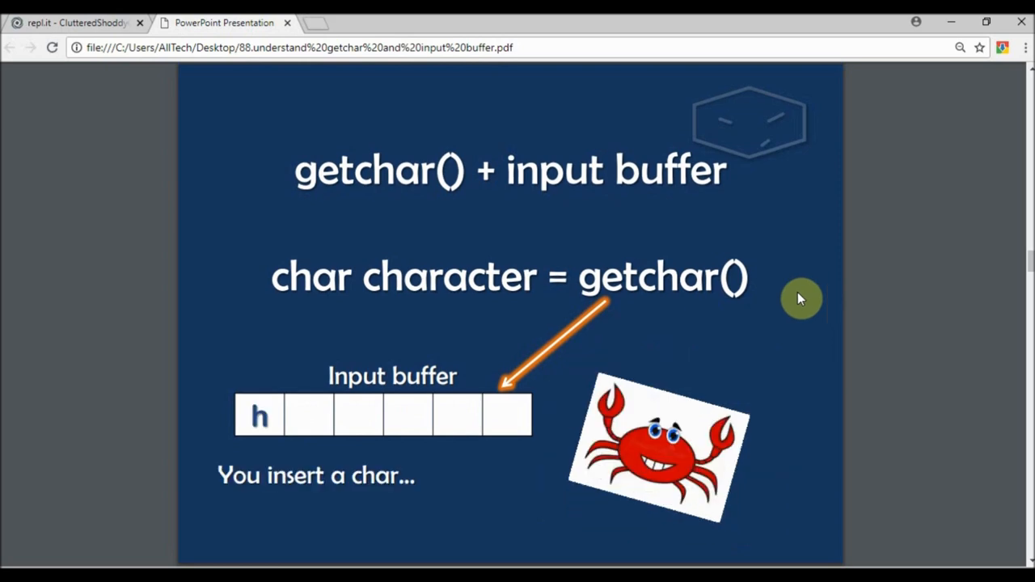
pyautogui.moveTo(253, 427)
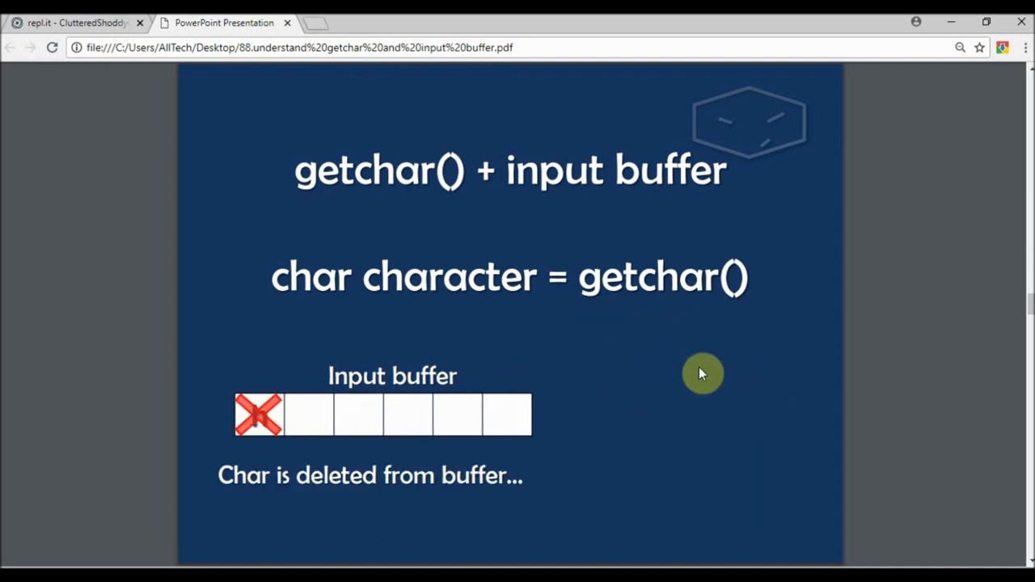
pyautogui.moveTo(275, 473)
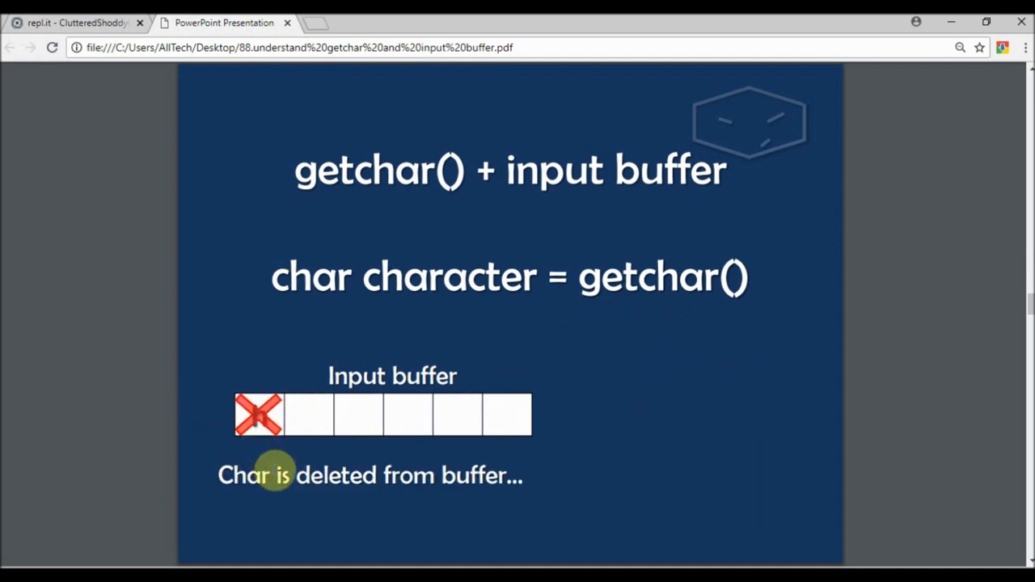
pyautogui.moveTo(618, 466)
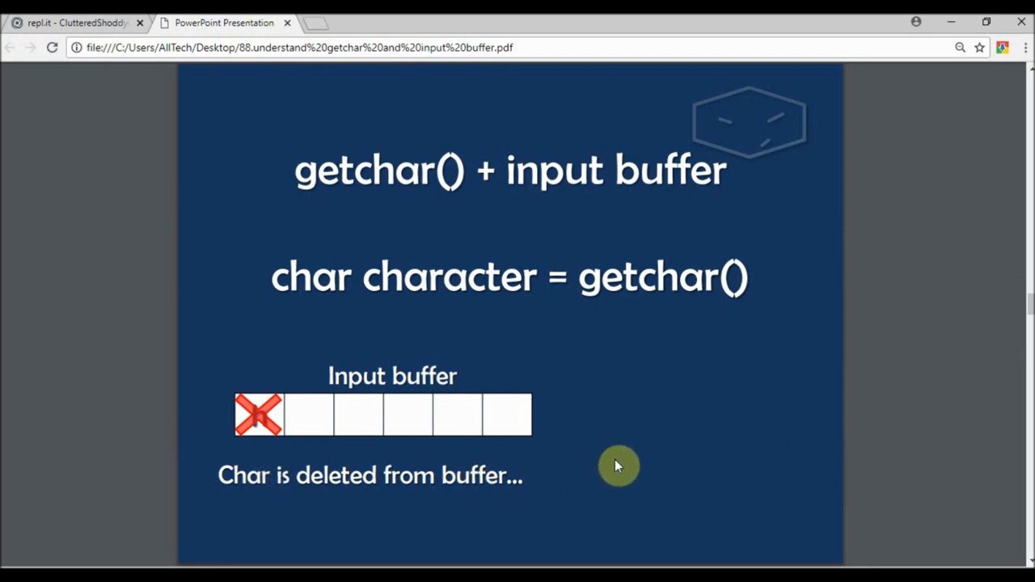
# - Return to the repl.it code after the slides on getchar and the input buffer
pyautogui.click(77, 23)
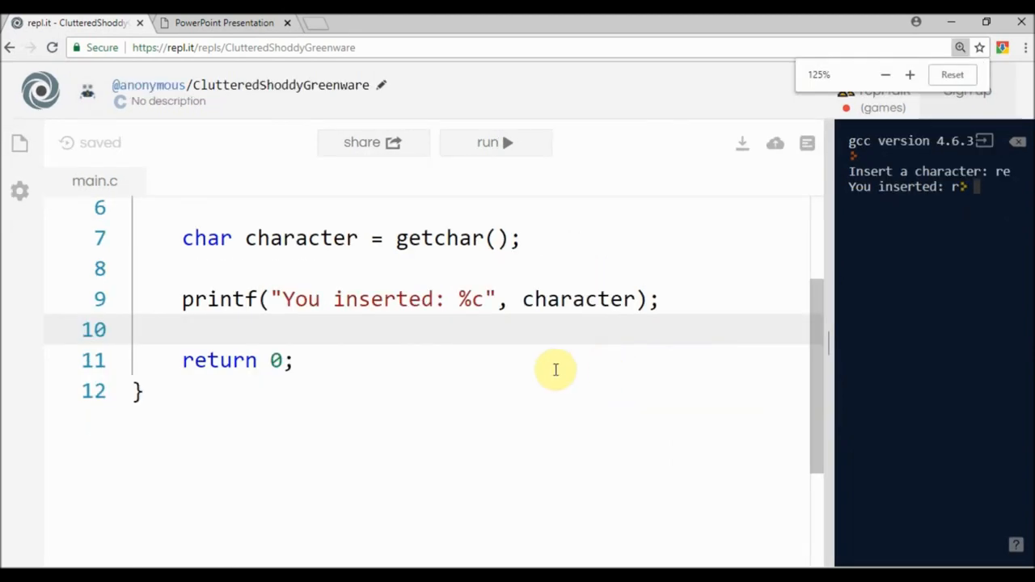
# - Declare int exit = 0 and wrap the prompt, read and echo in do { } while(exit == 0)
pyautogui.scroll(3)
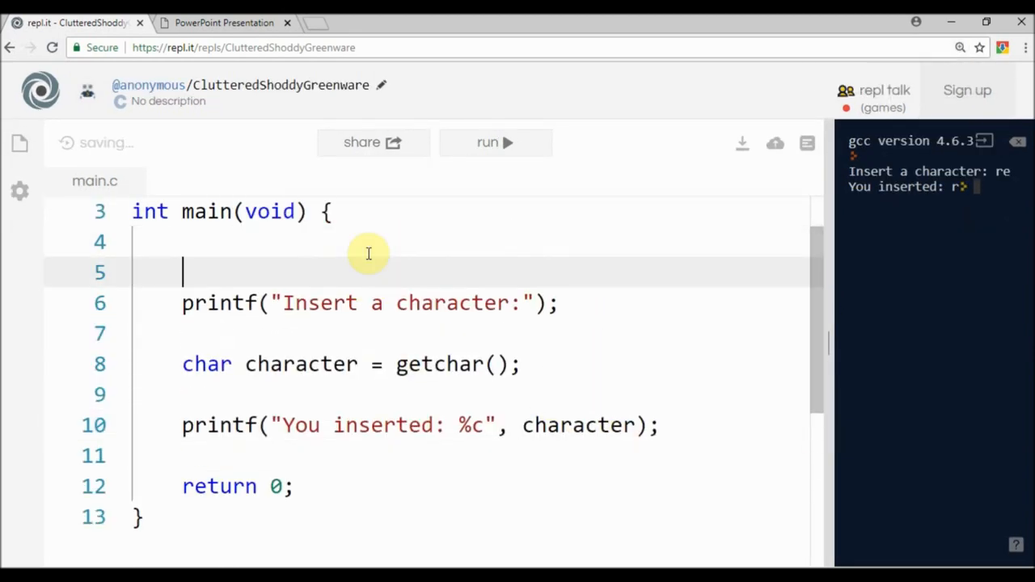
pyautogui.write('int e')
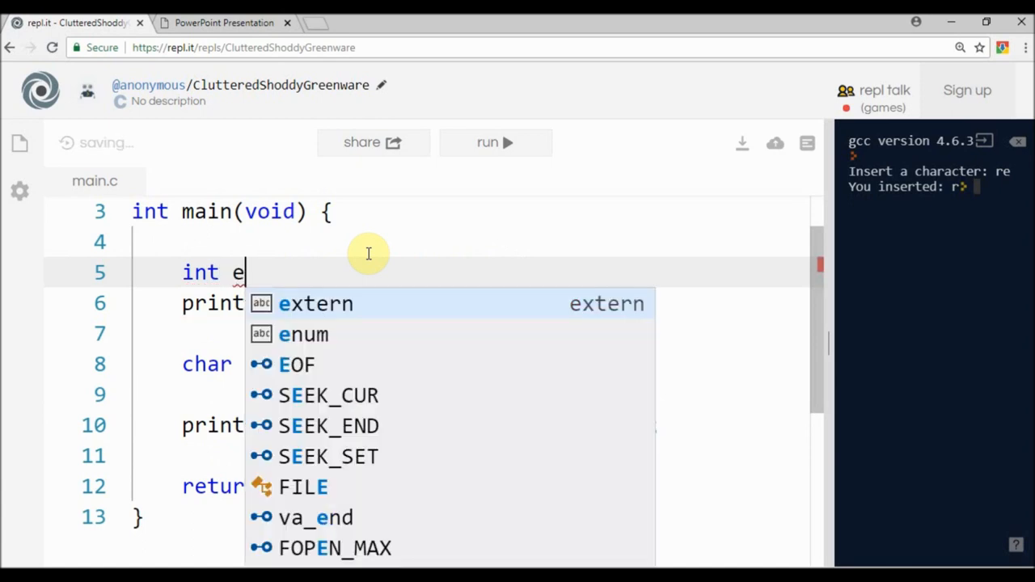
pyautogui.write('xit = 0')
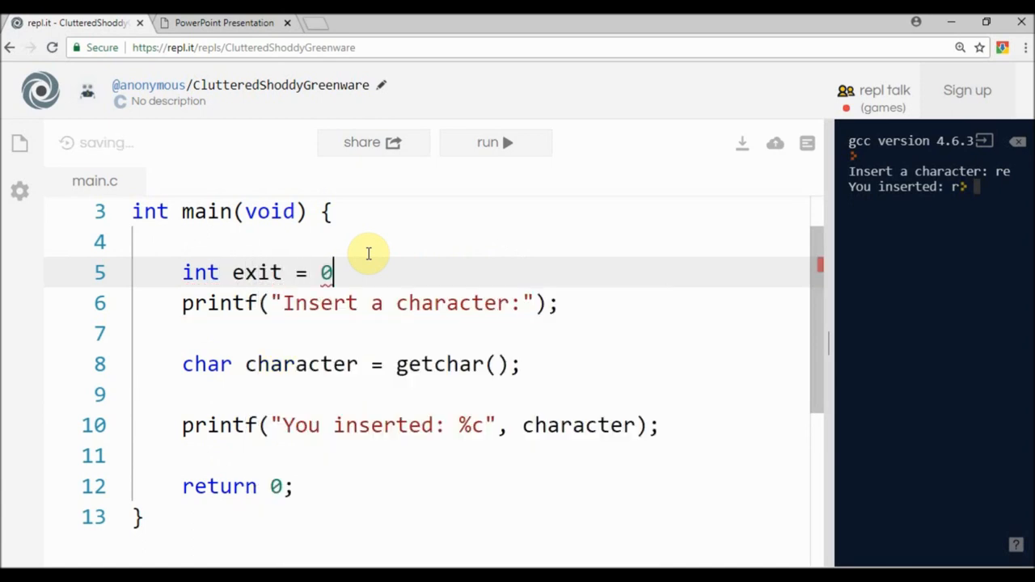
pyautogui.write(';')
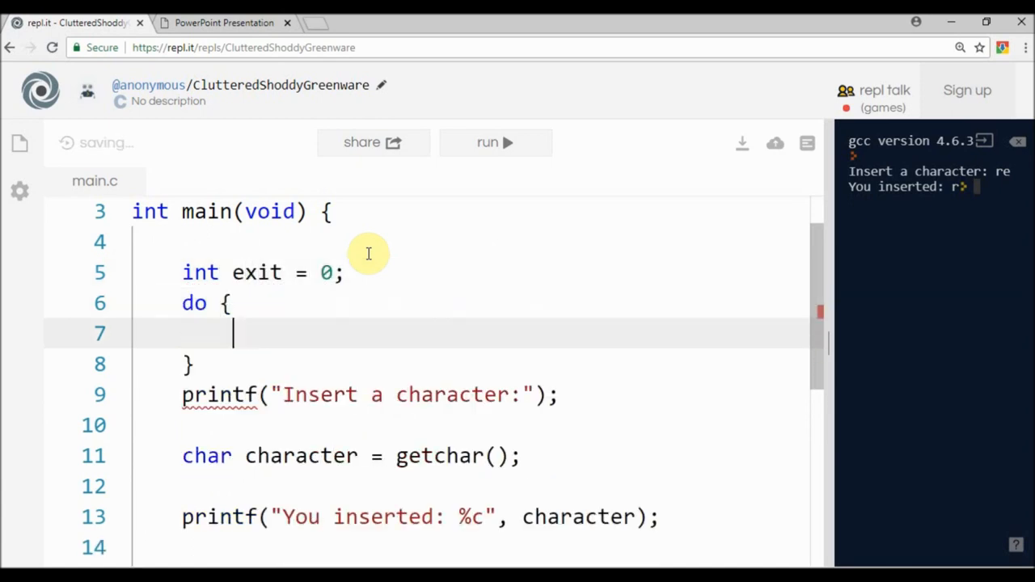
pyautogui.write('while();')
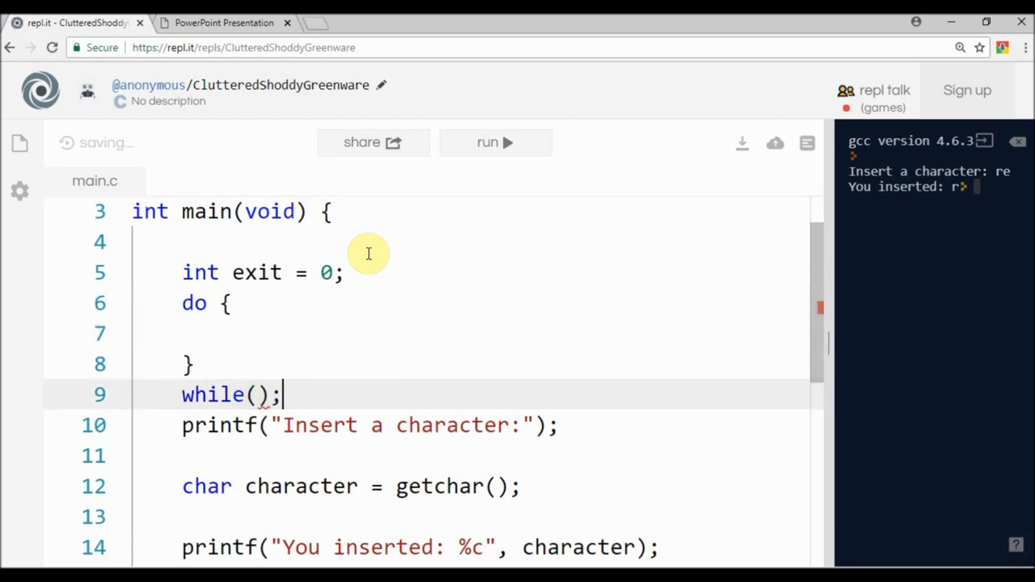
pyautogui.write('exit == 0')
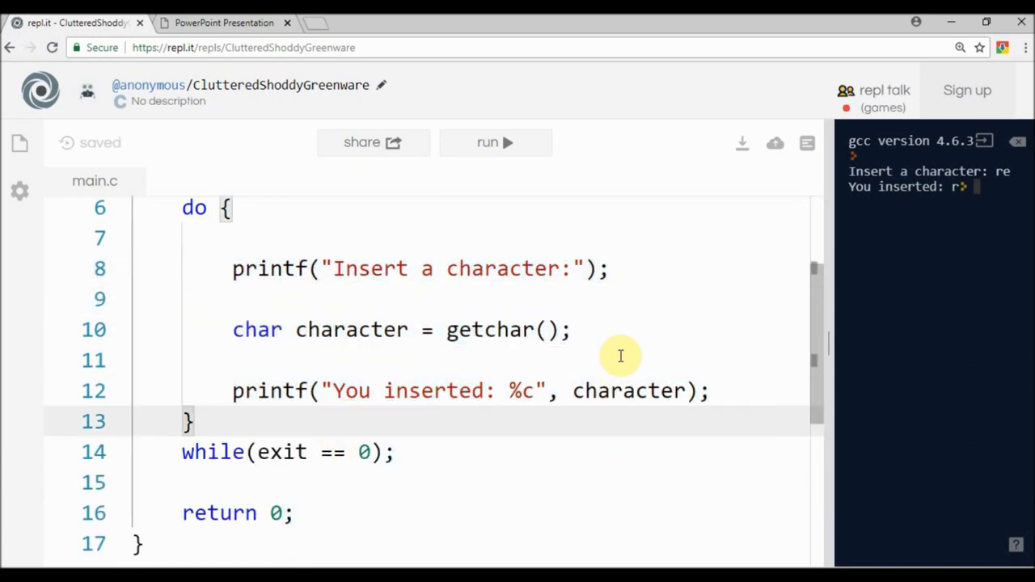
# - Add an if check for 'h' and an else setting exit = 1 and printing 'Exiting...'
pyautogui.press('enter')
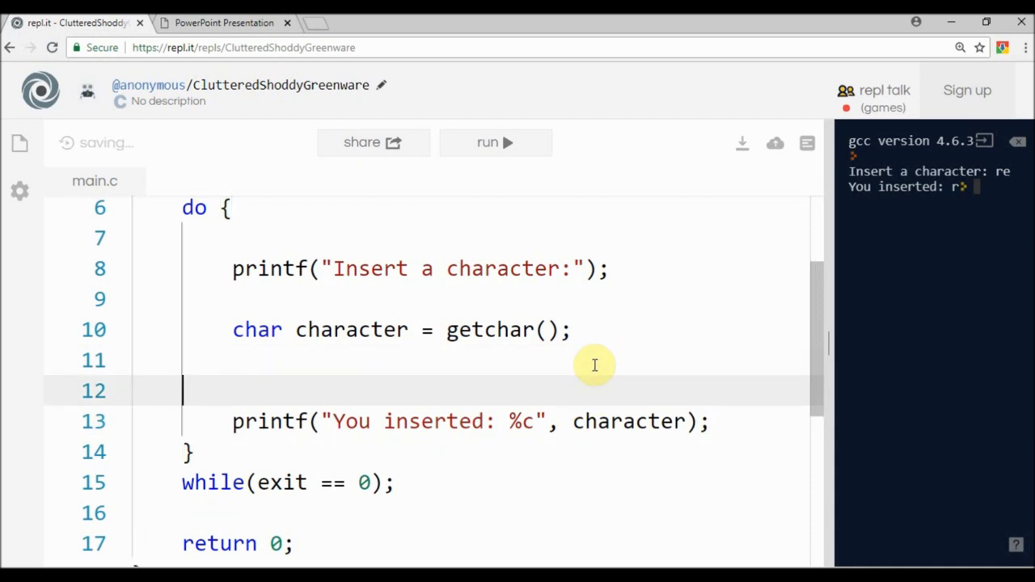
pyautogui.write('if(character')
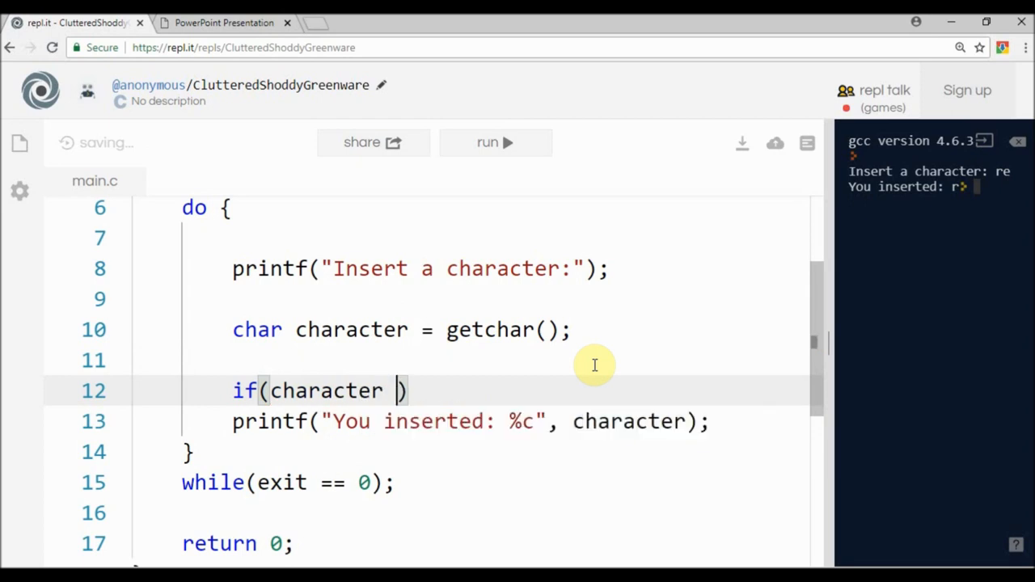
pyautogui.write("== 'h') {")
pyautogui.write('printf("You inserted h...");')
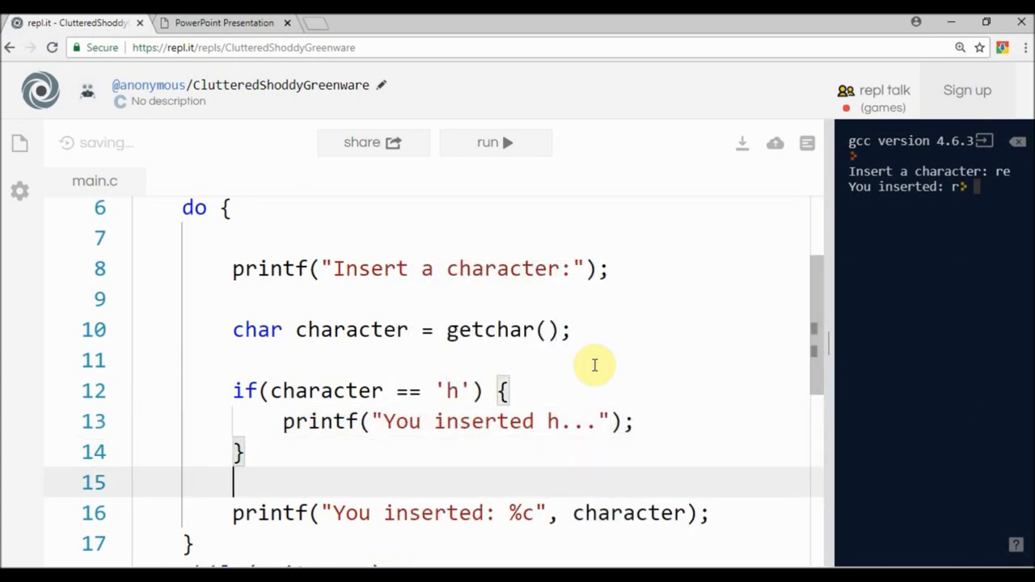
pyautogui.write('else {')
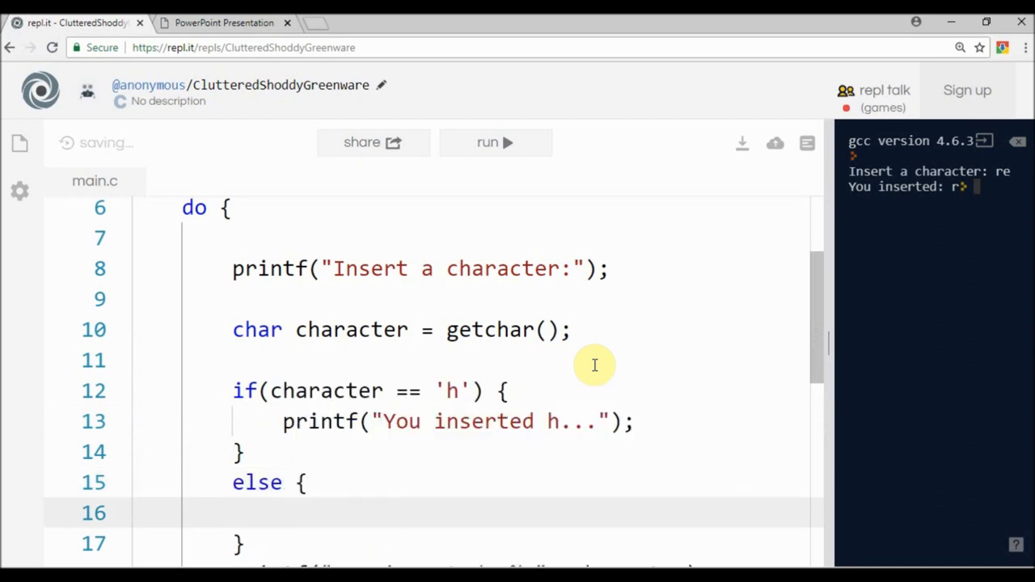
pyautogui.write('exit = 1;')
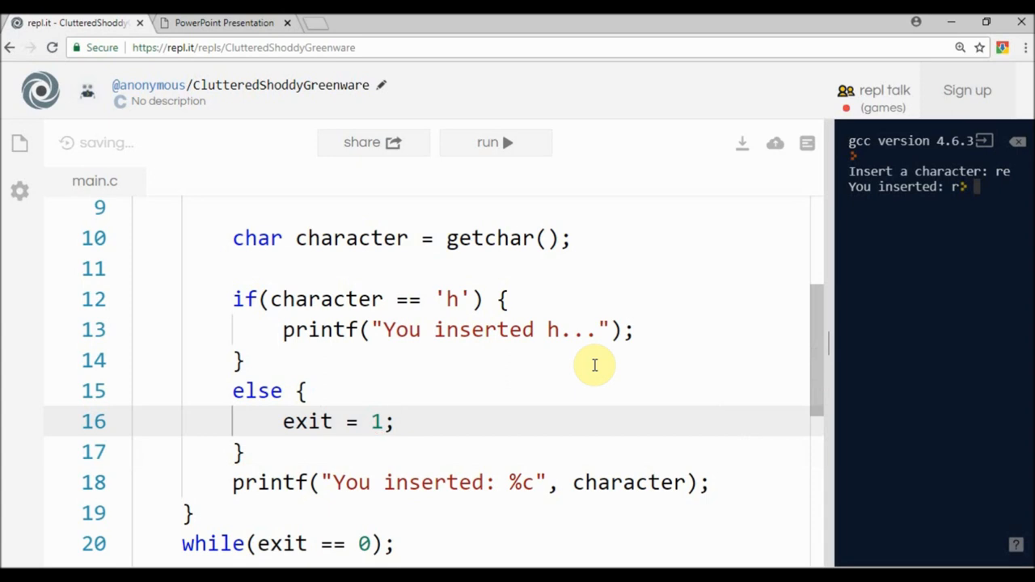
pyautogui.write('printf("")')
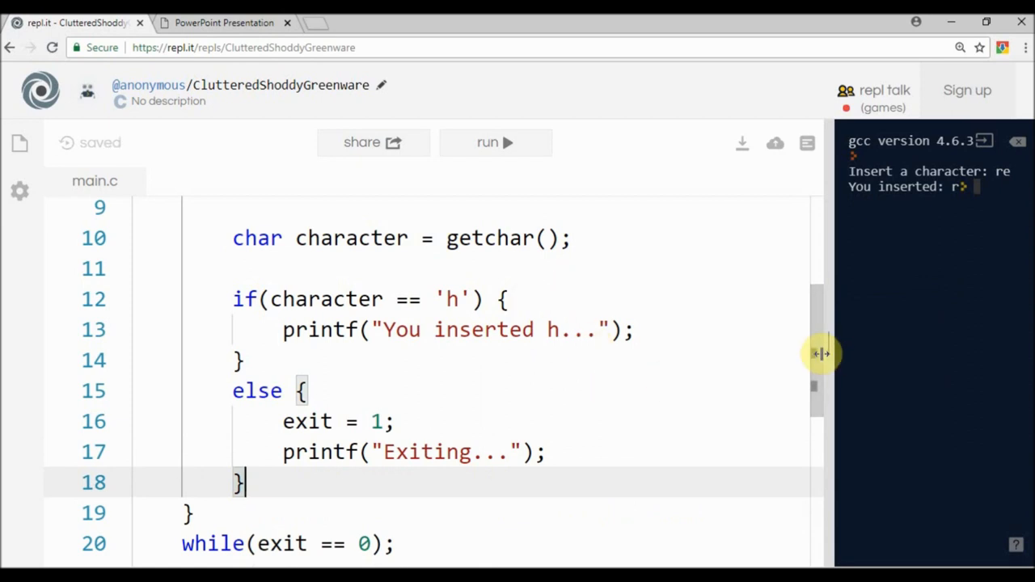
pyautogui.scroll(-3)
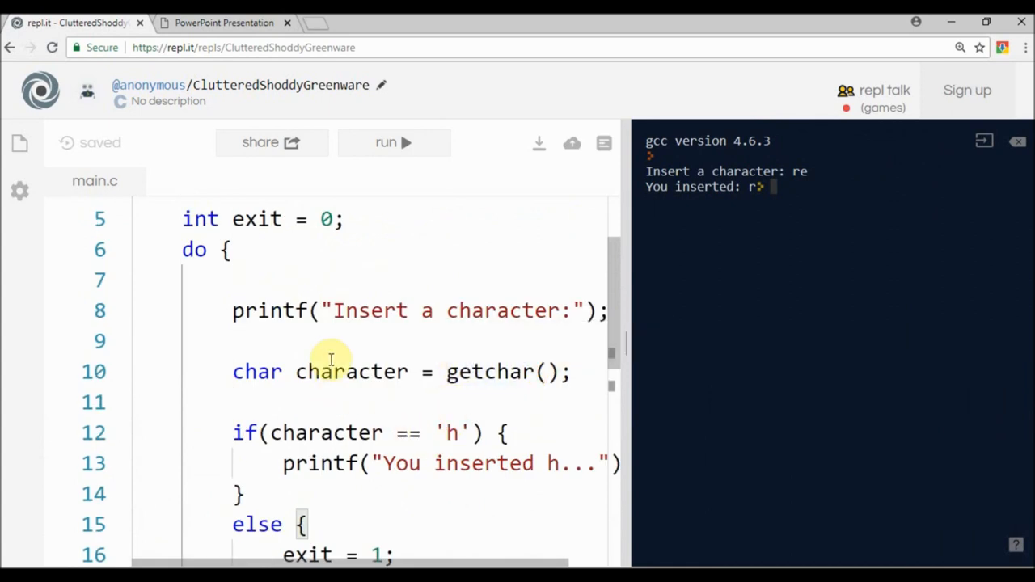
# - Run the program, enter 't' so it prints Exiting..., then start it again
pyautogui.click(394, 143)
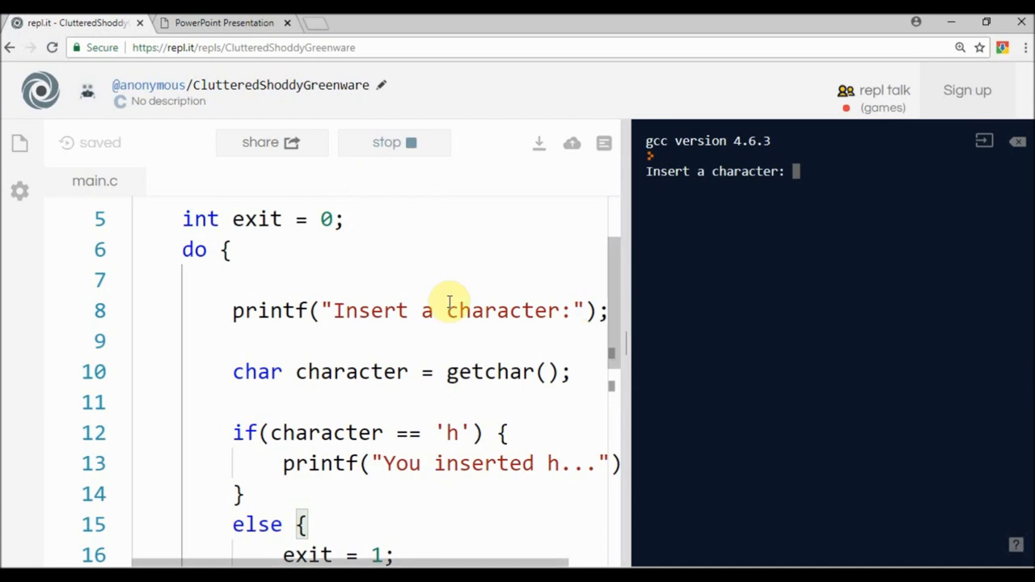
pyautogui.write('t')
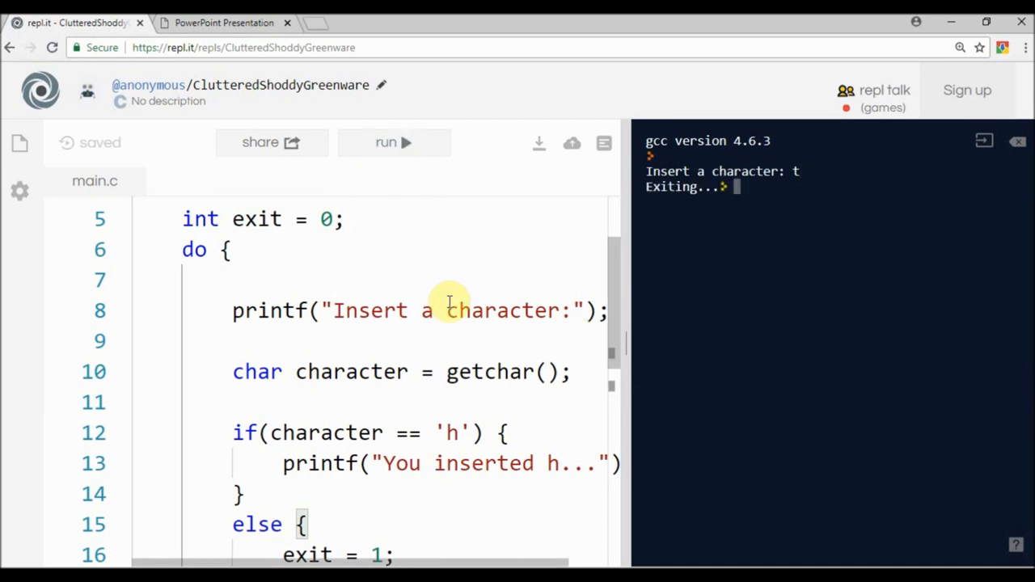
pyautogui.moveTo(535, 268)
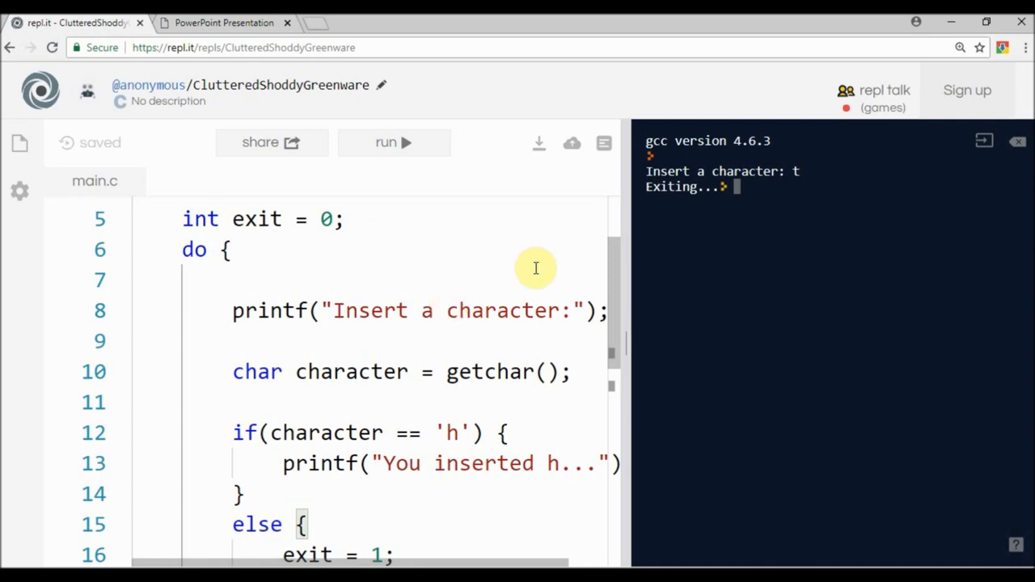
pyautogui.click(394, 142)
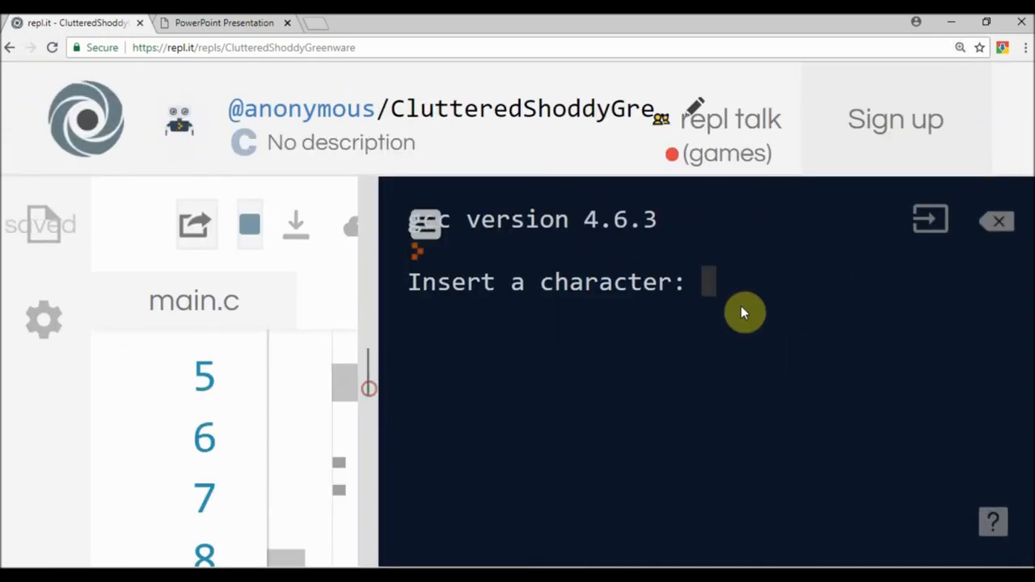
# - Enter 'h', highlight the premature Exiting... output, reset the zoom and review the code
pyautogui.write('h')
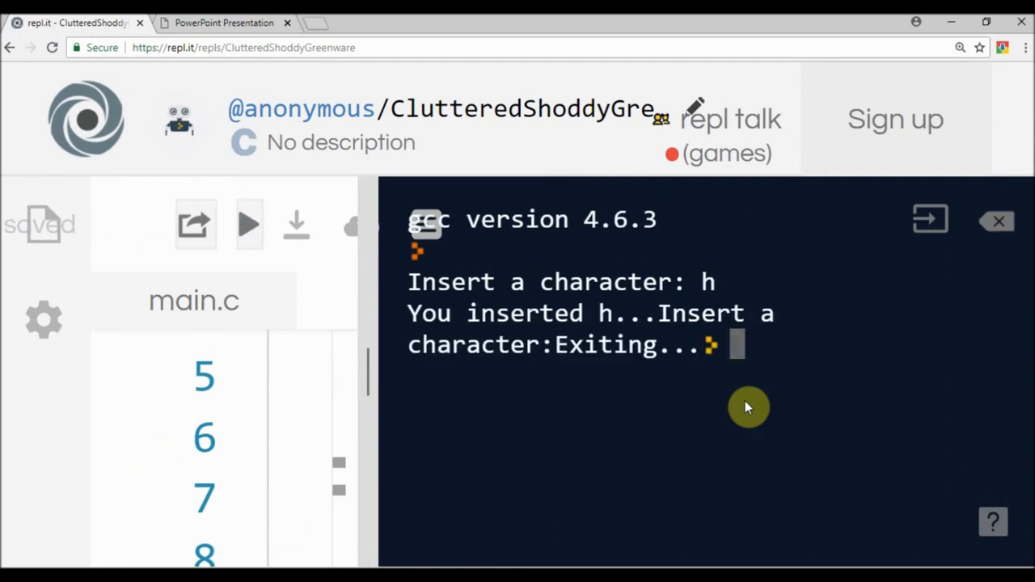
pyautogui.moveTo(622, 320)
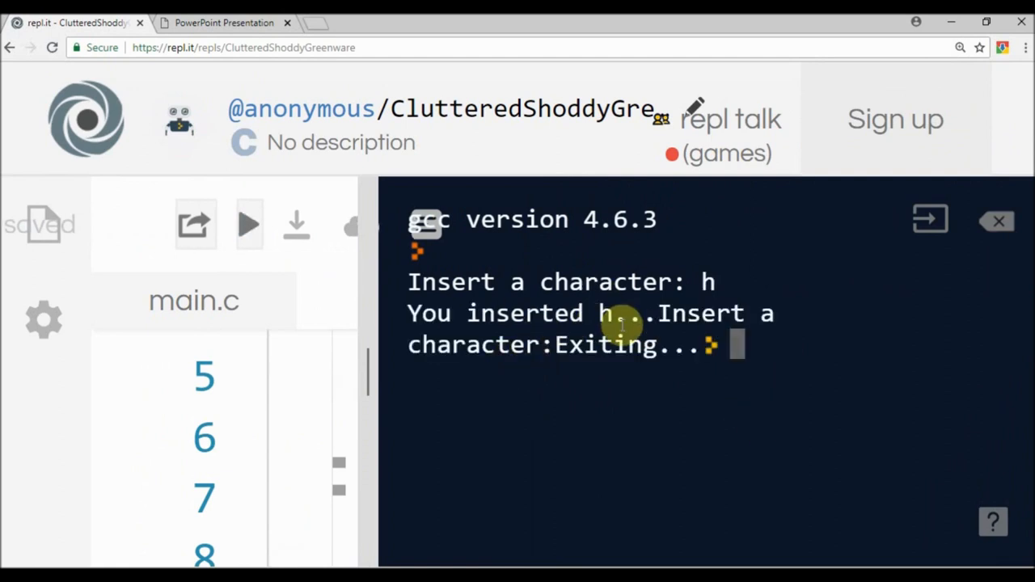
pyautogui.moveTo(542, 370)
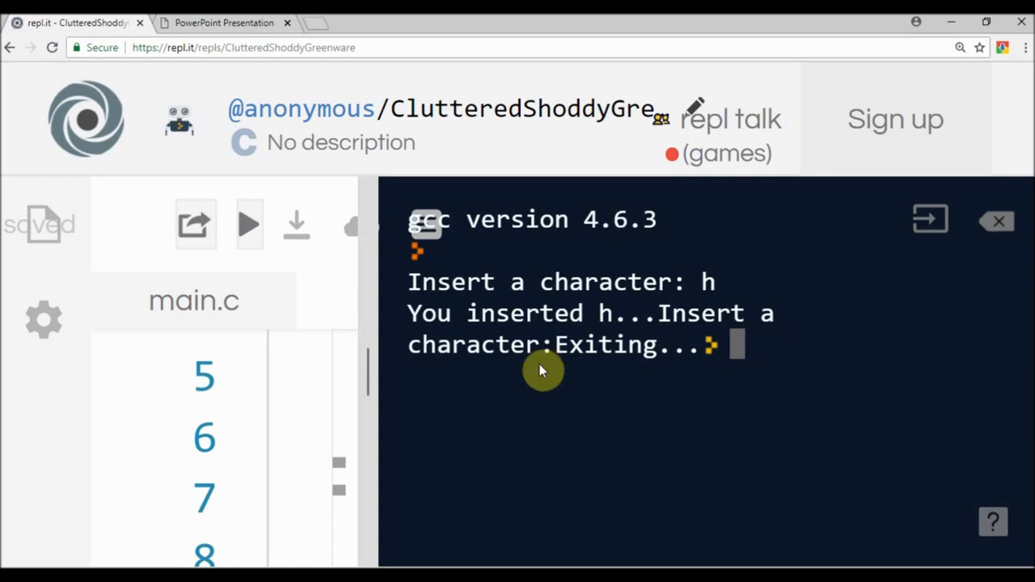
pyautogui.moveTo(557, 344); pyautogui.dragTo(691, 345)
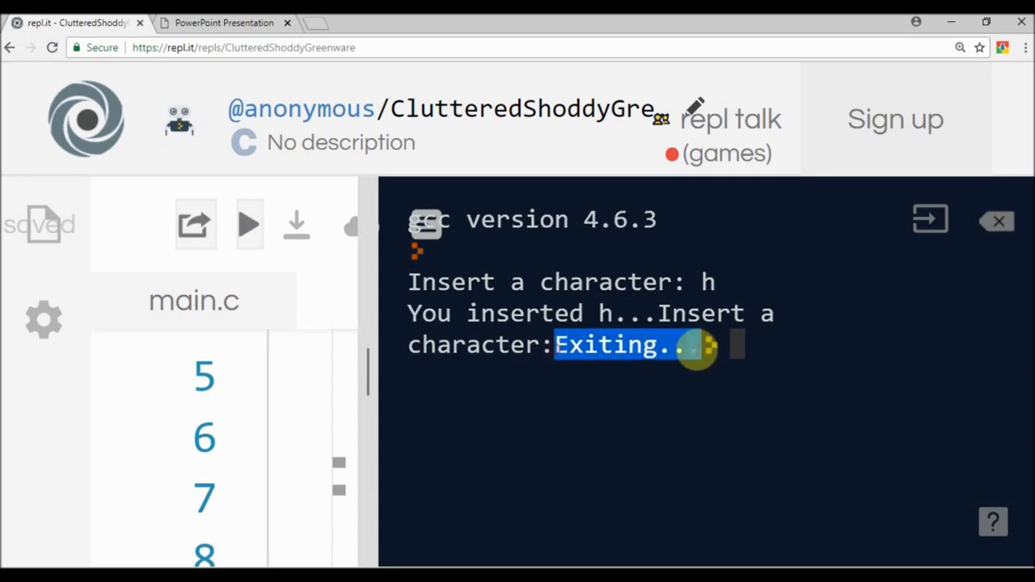
pyautogui.moveTo(576, 419)
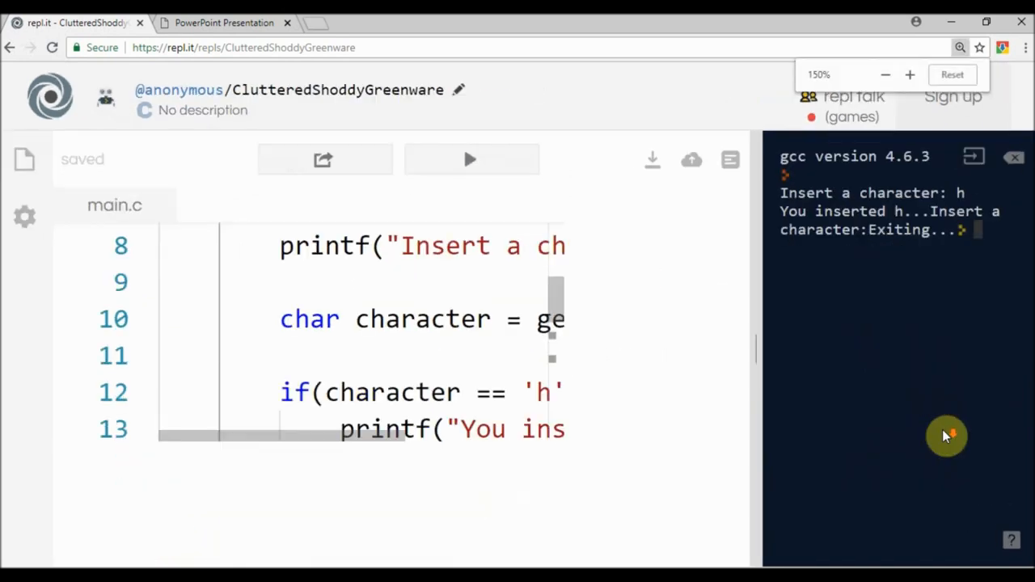
pyautogui.click(885, 75)
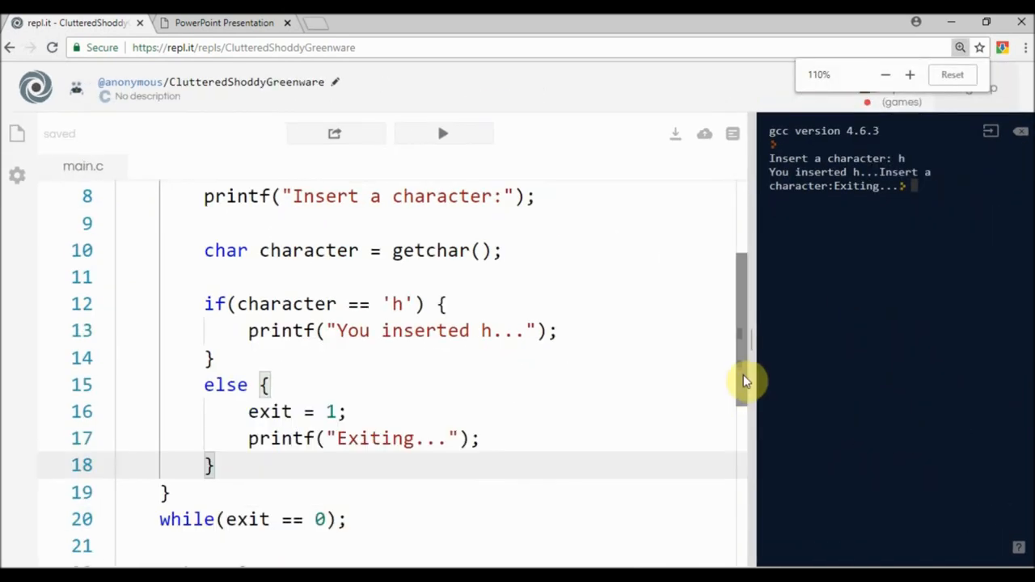
pyautogui.scroll(3)
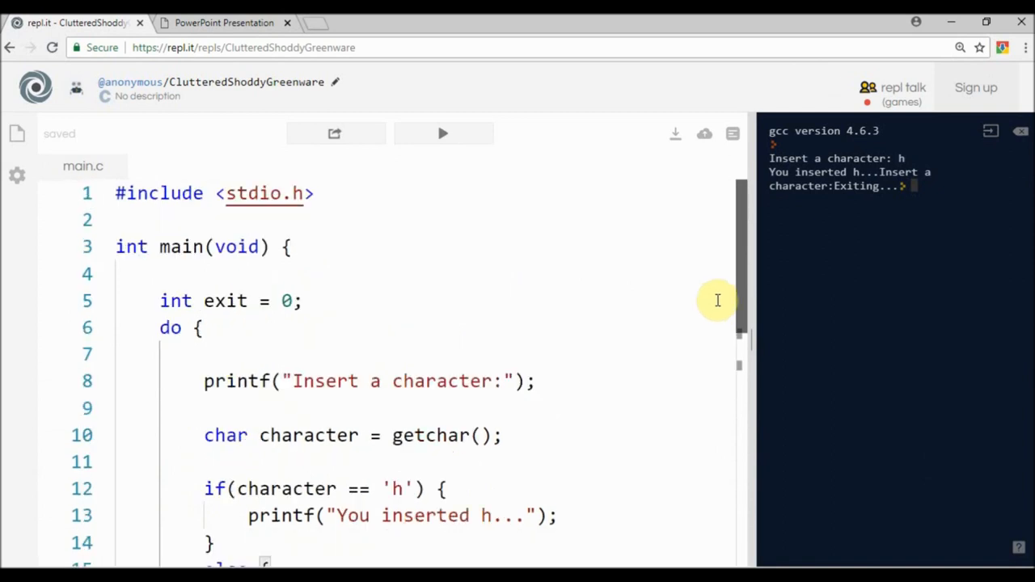
pyautogui.scroll(-3)
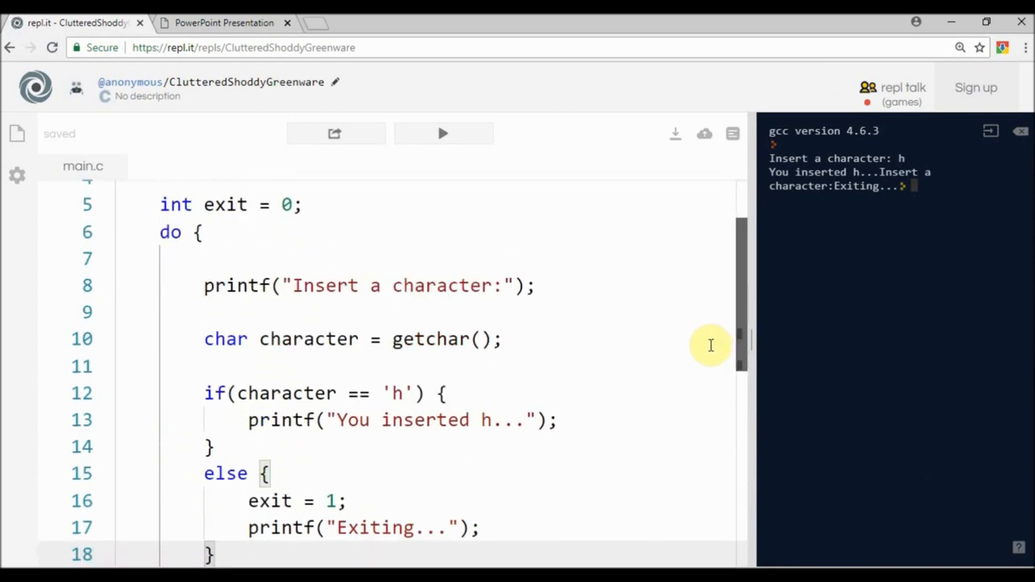
pyautogui.scroll(-3)
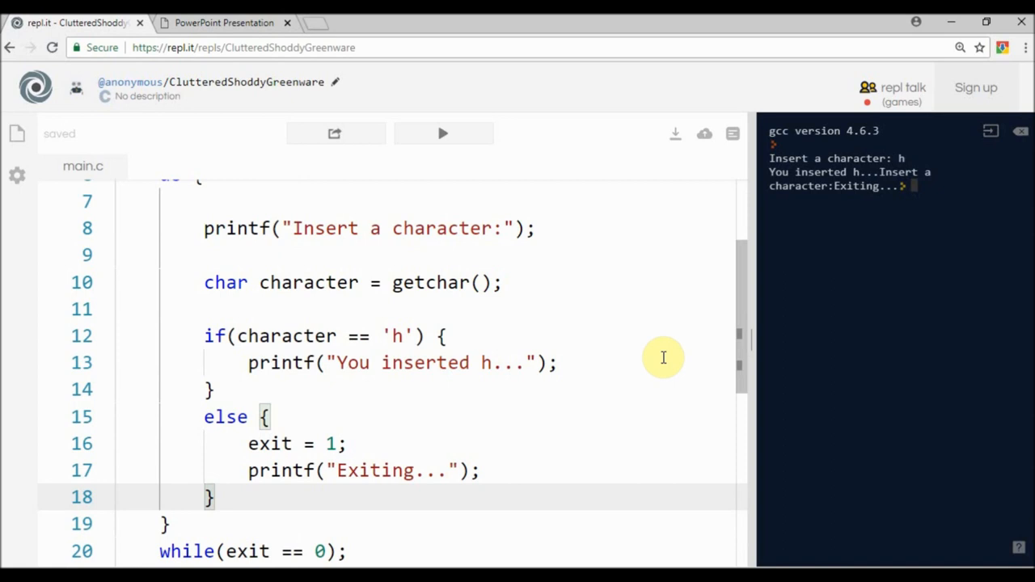
pyautogui.click(224, 22)
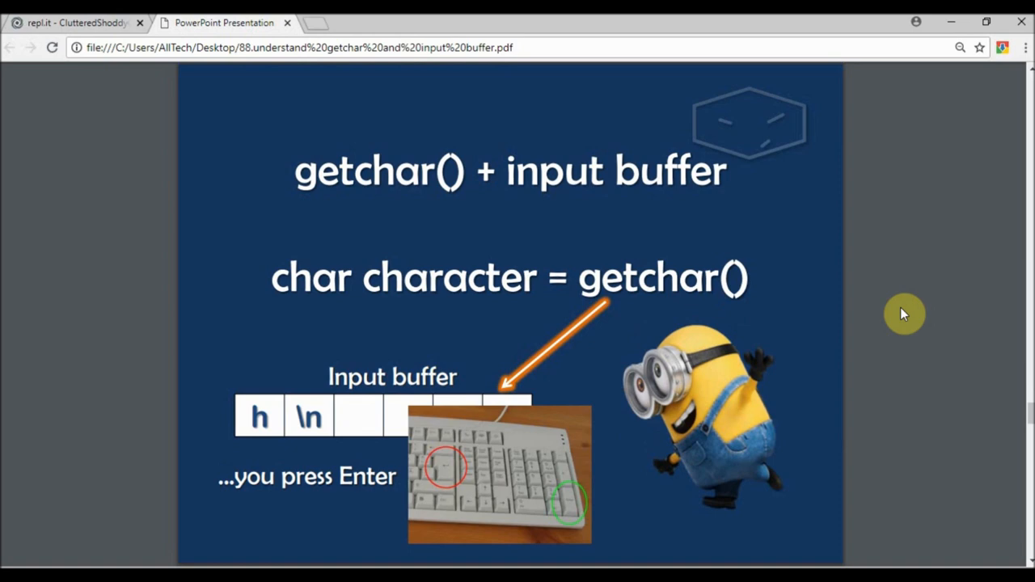
pyautogui.moveTo(713, 253)
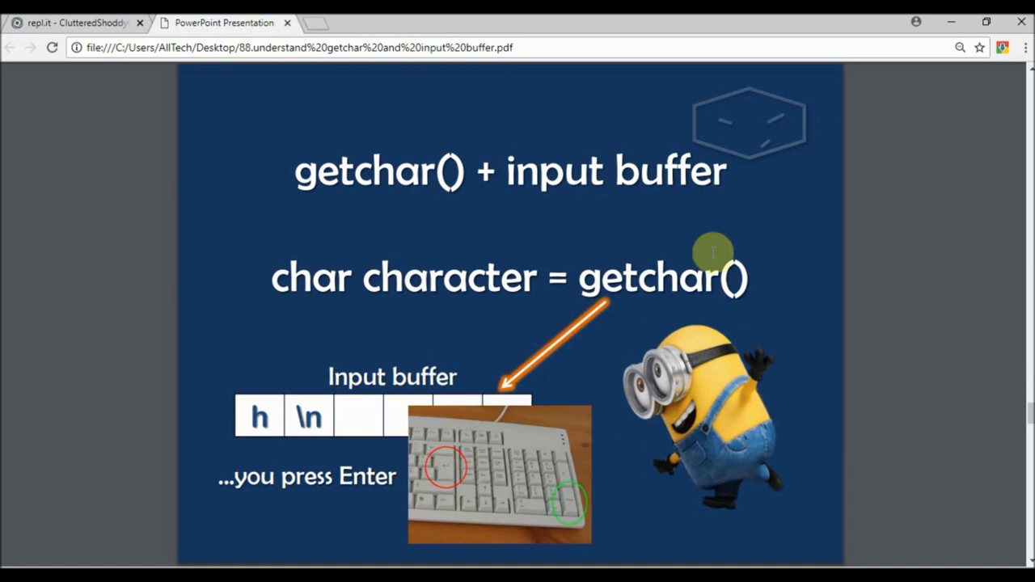
pyautogui.moveTo(324, 413)
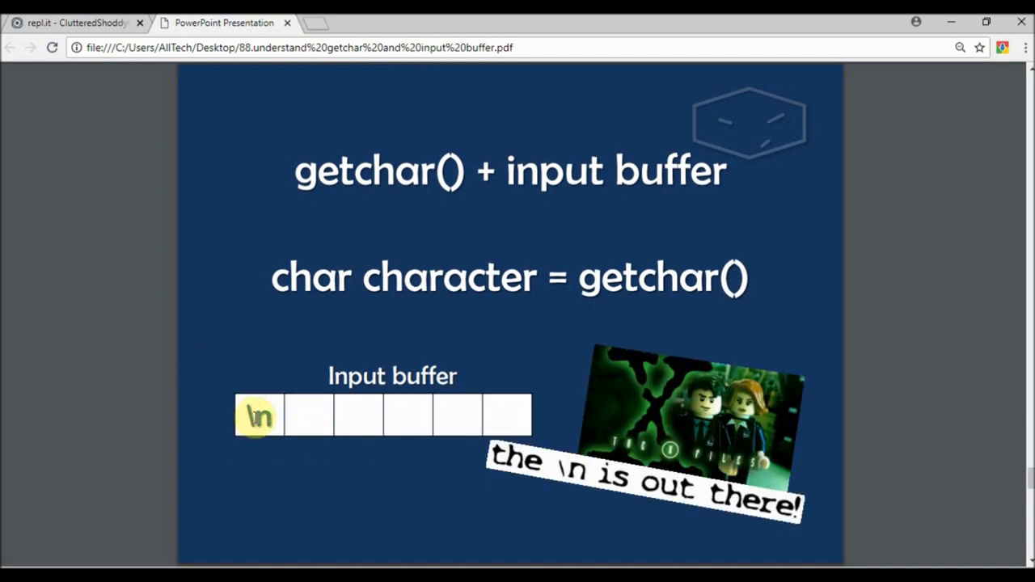
pyautogui.moveTo(161, 340)
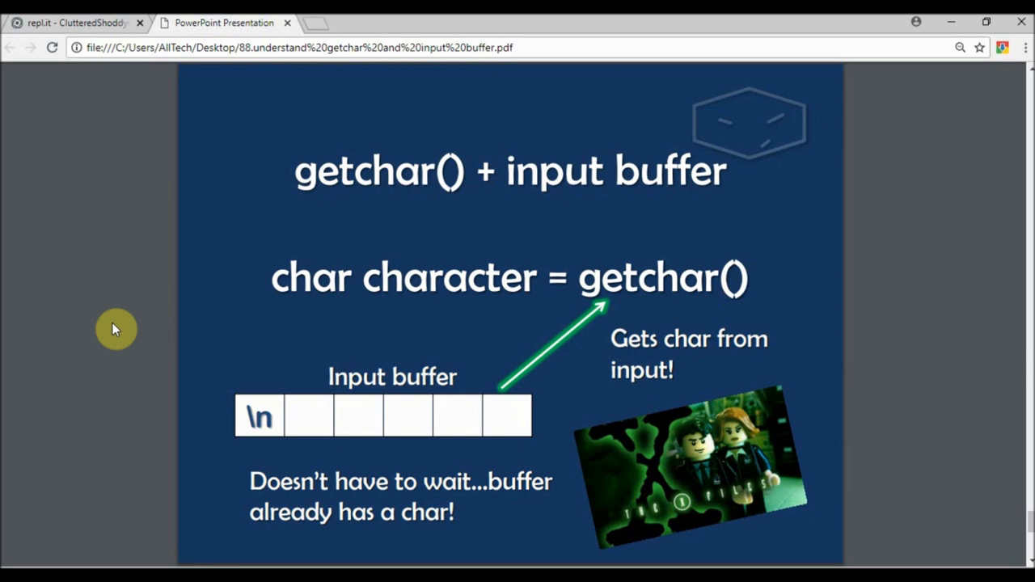
pyautogui.moveTo(400, 482)
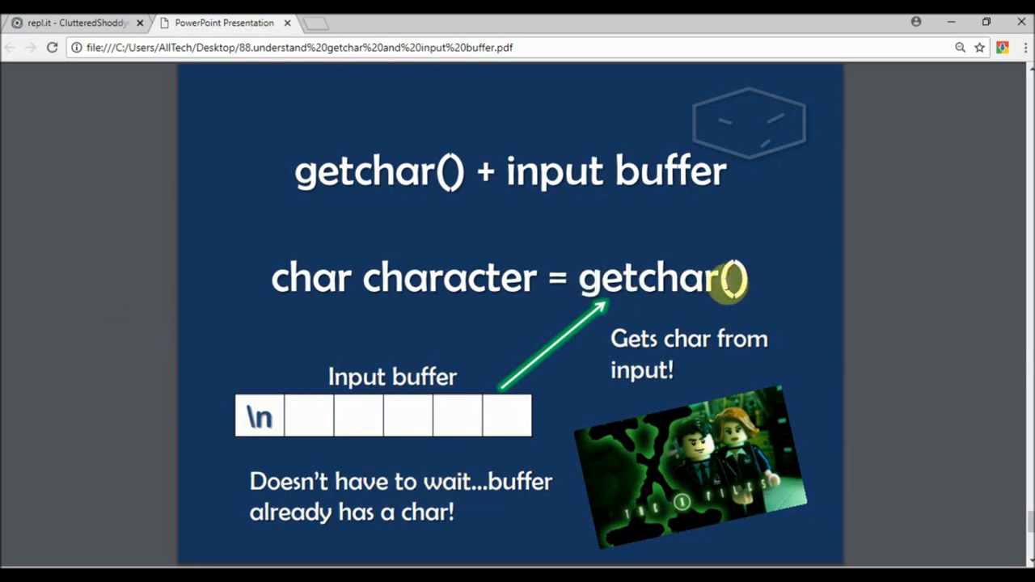
pyautogui.moveTo(265, 447)
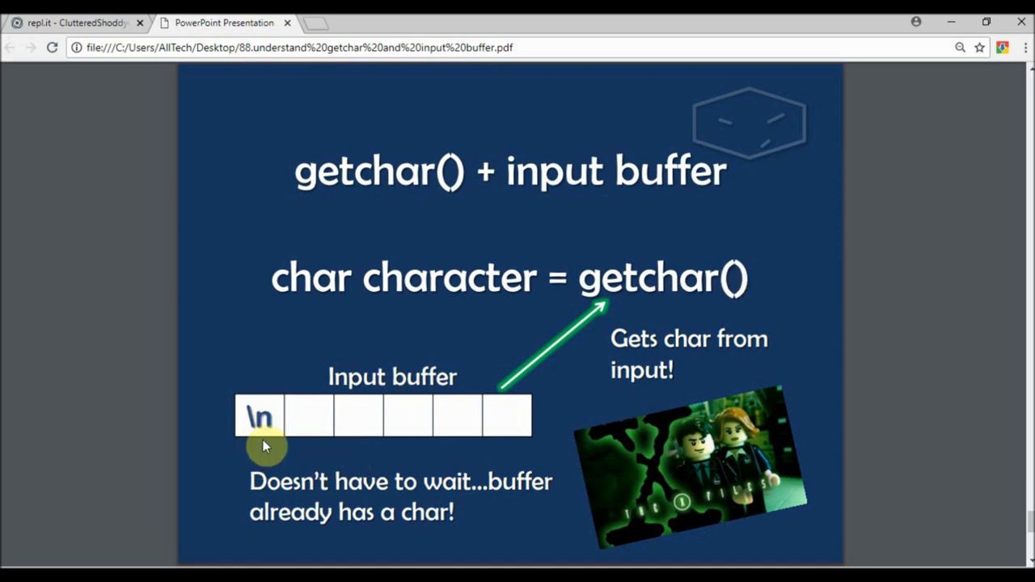
pyautogui.moveTo(243, 427)
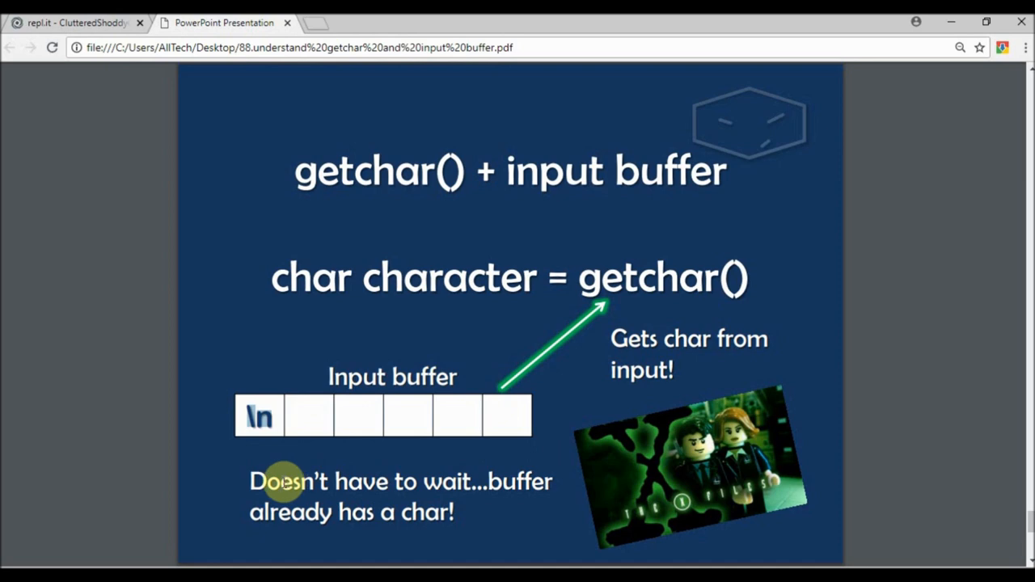
pyautogui.moveTo(275, 449)
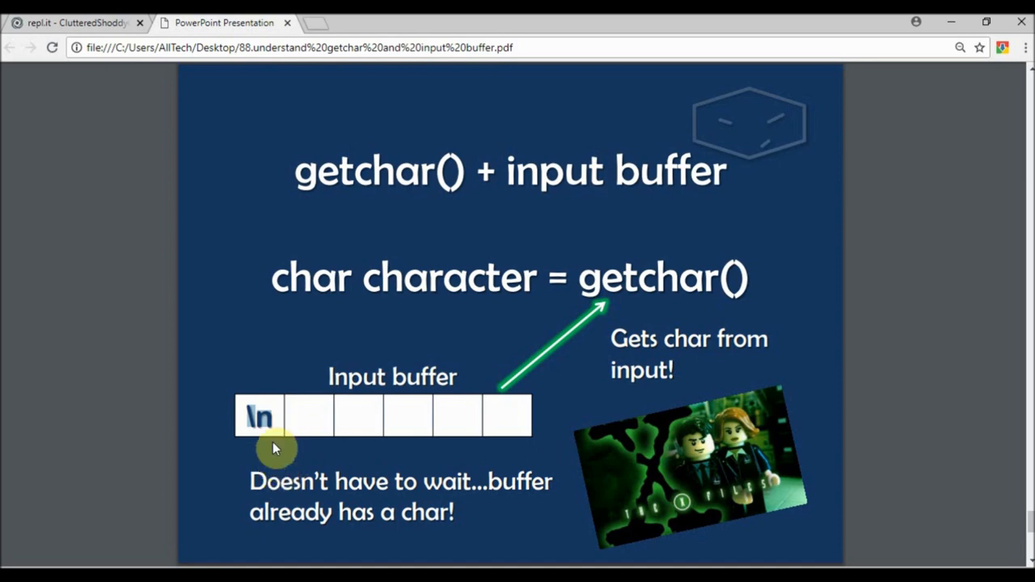
pyautogui.moveTo(281, 429)
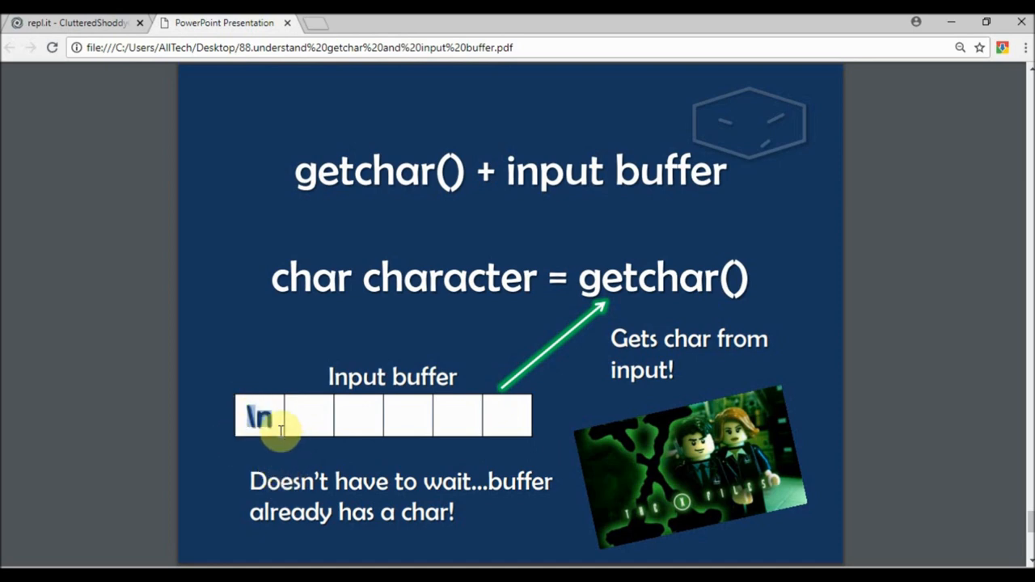
pyautogui.moveTo(472, 333)
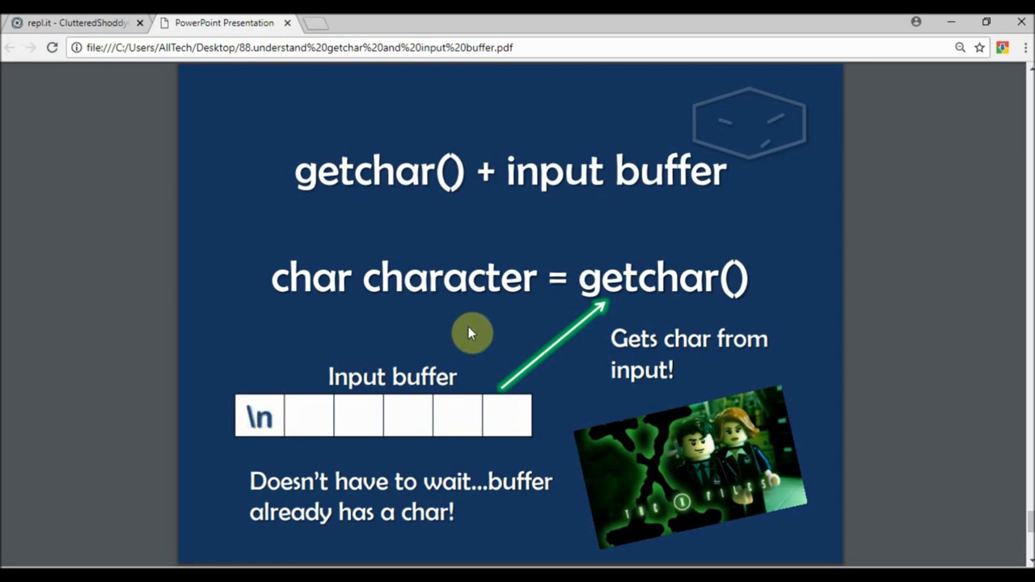
pyautogui.moveTo(225, 135)
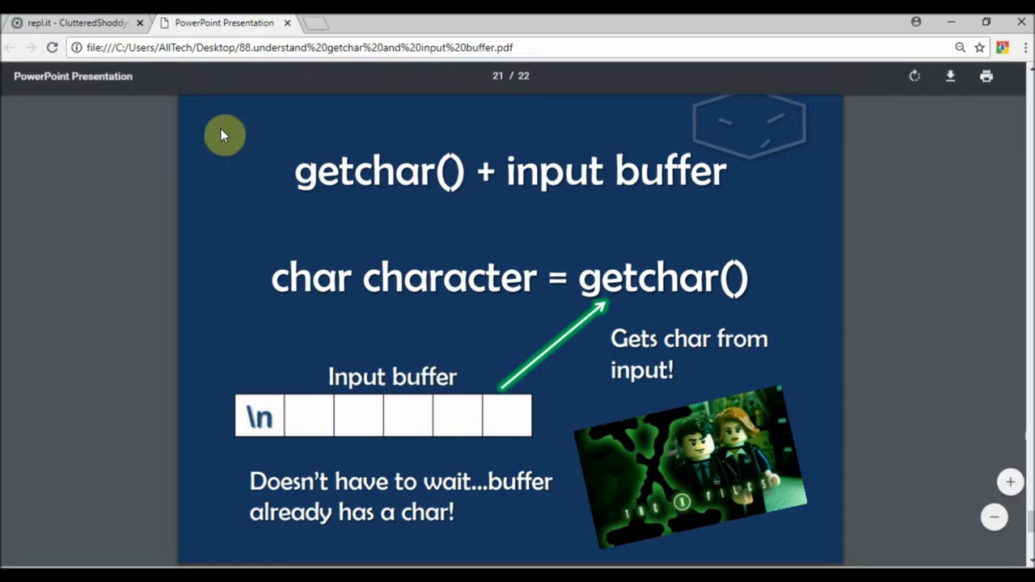
# - Switch back to the repl.it code after the slide on the leftover newline
pyautogui.click(73, 22)
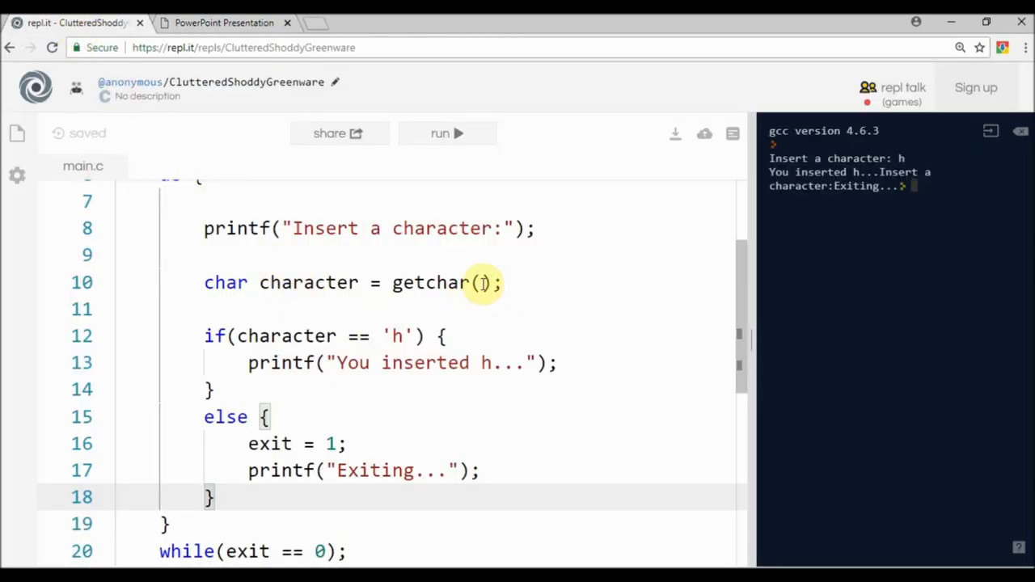
# - Insert a blank line after the getchar() read, before the 'h' check
pyautogui.scroll(3)
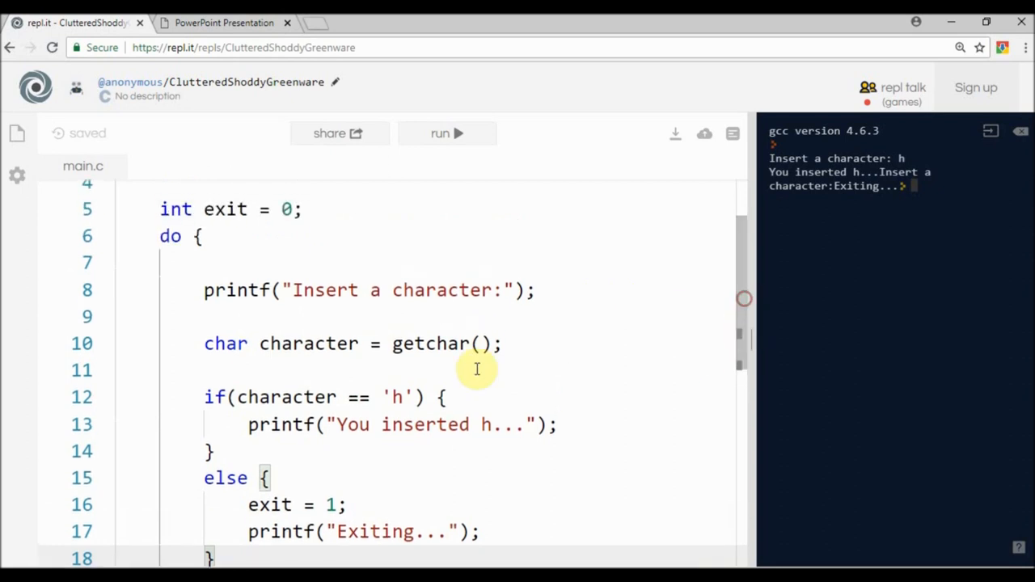
pyautogui.press('enter')
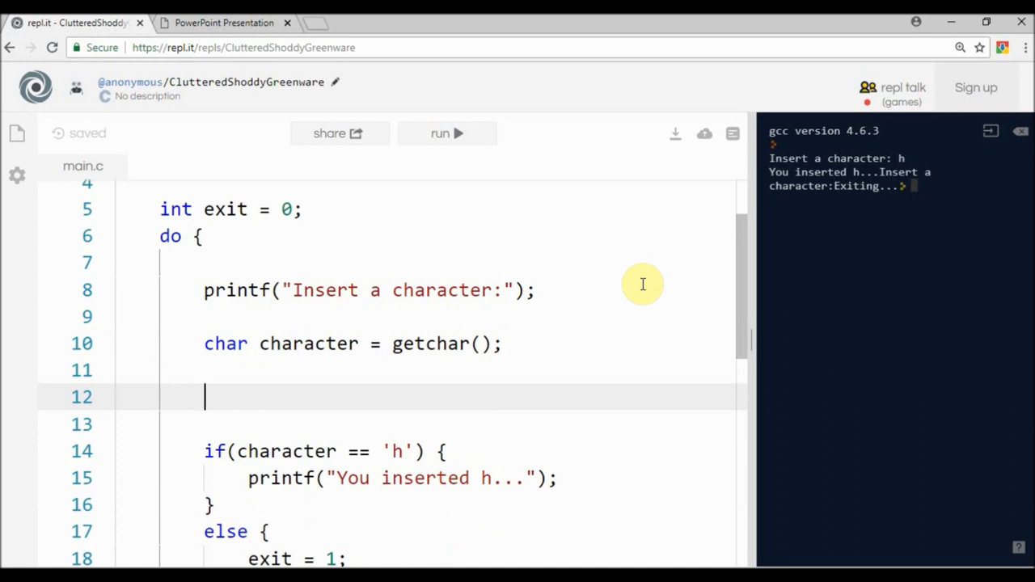
# - Declare char c and add while((c = getchar()) != '\n' && c != EOF); to discard leftover input
pyautogui.write('char c')
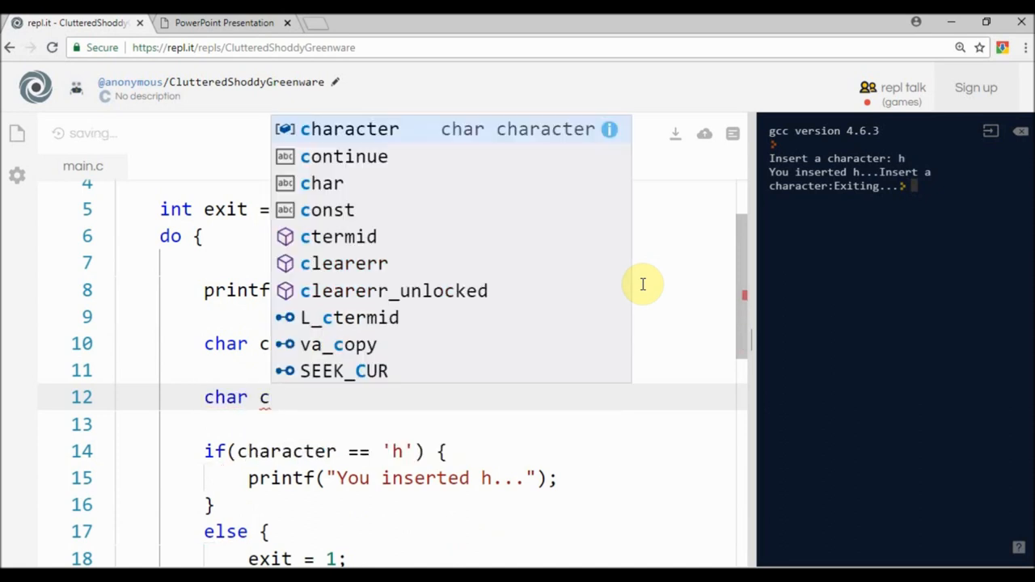
pyautogui.write('while((c =')
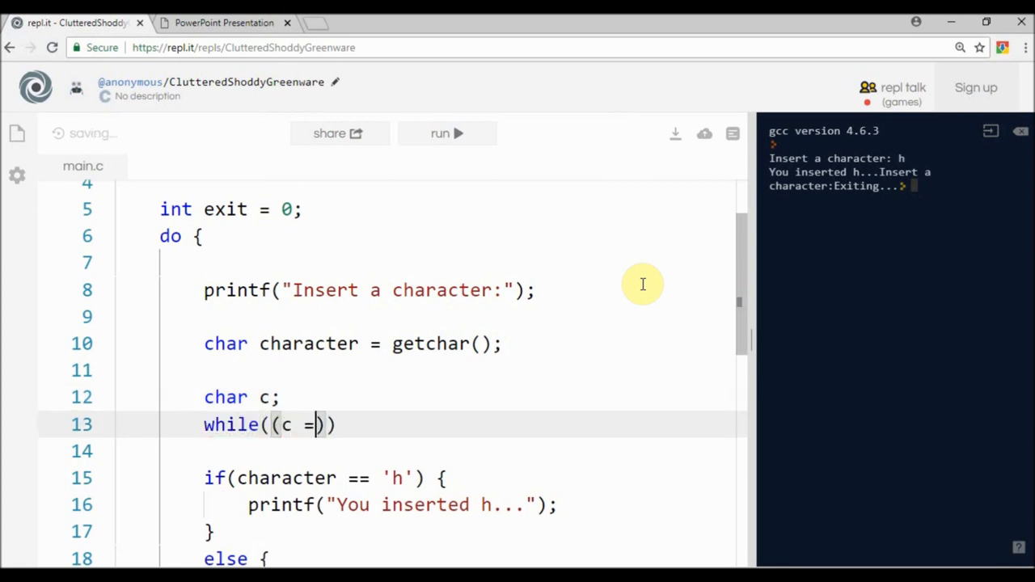
pyautogui.write('getchar(')
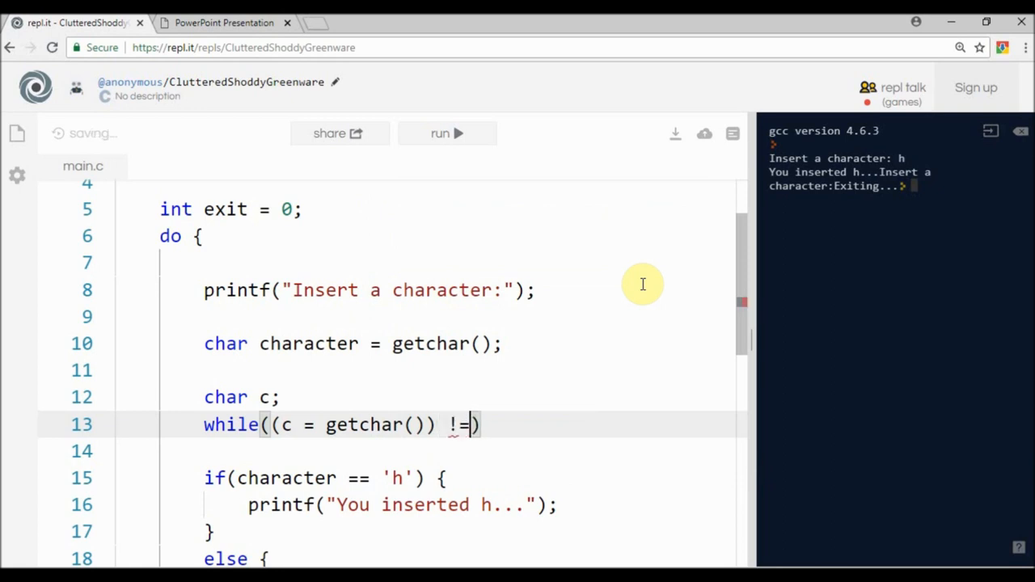
pyautogui.write("'\\")
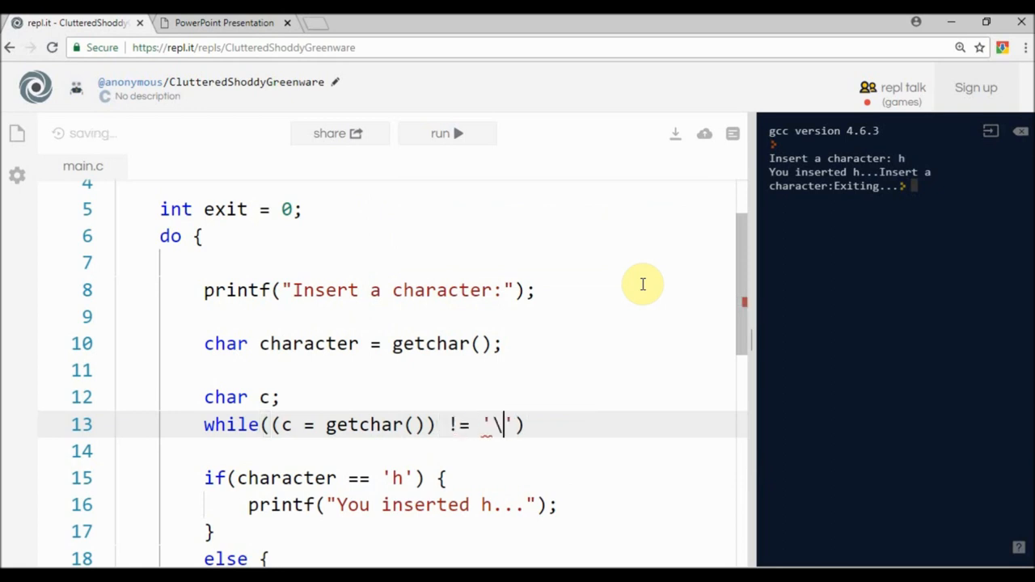
pyautogui.write("n' &&")
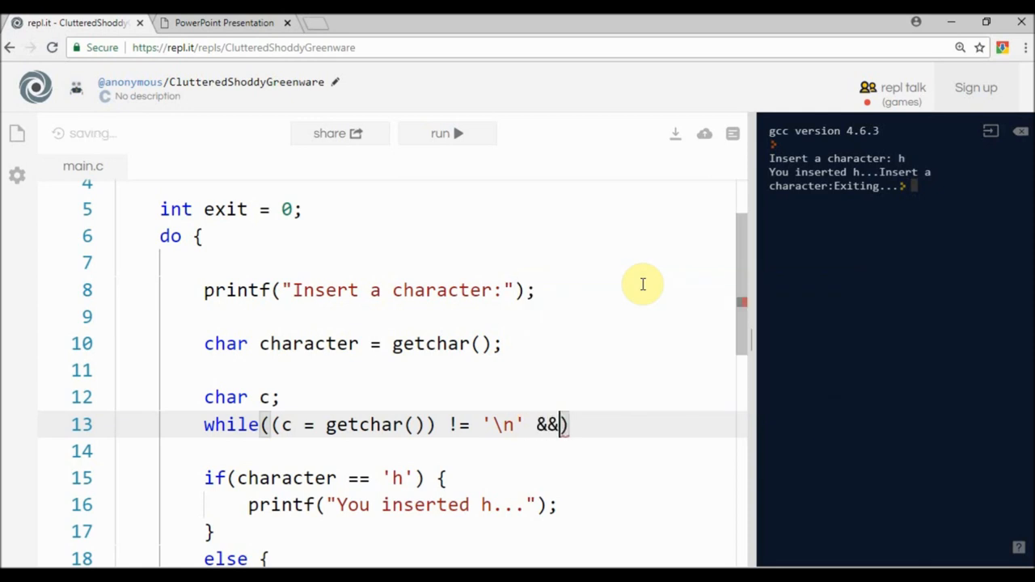
pyautogui.write('c !=')
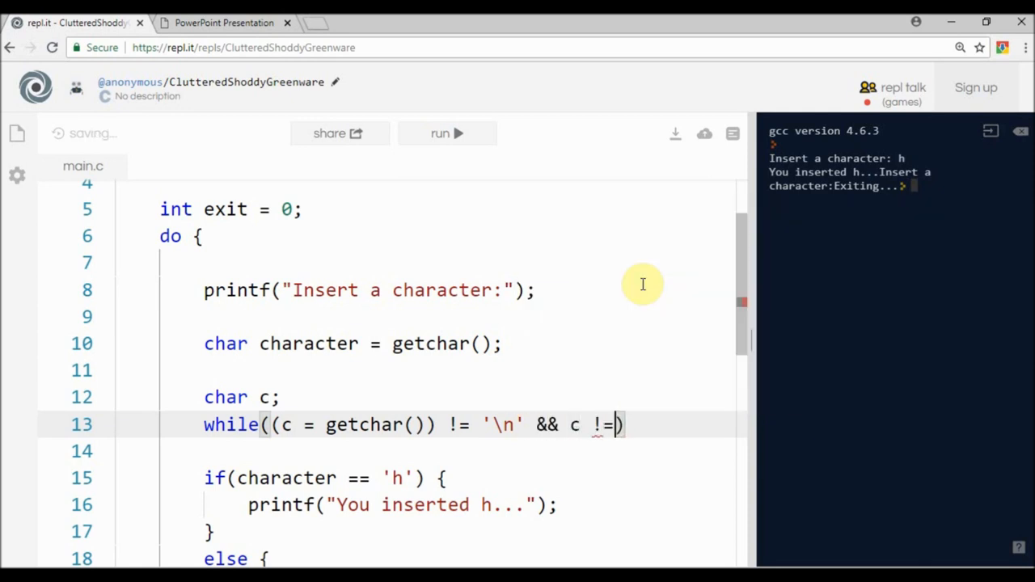
pyautogui.write('EOF')
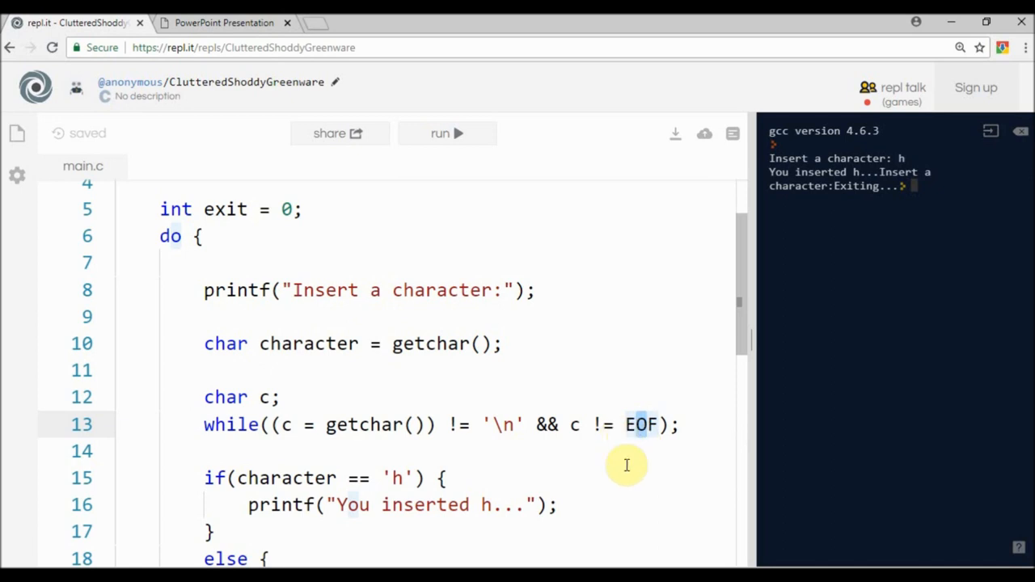
pyautogui.moveTo(609, 457)
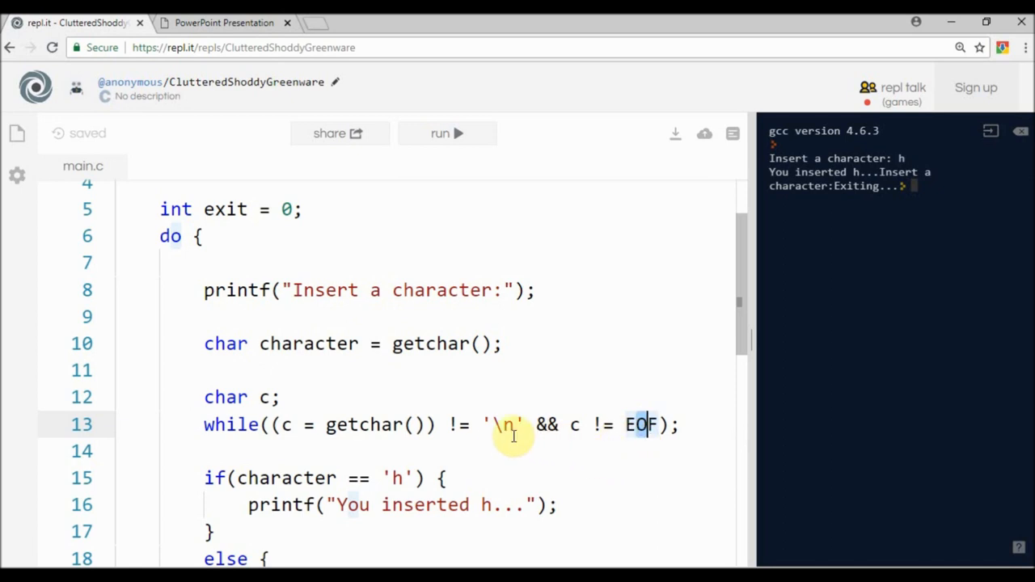
pyautogui.moveTo(508, 427)
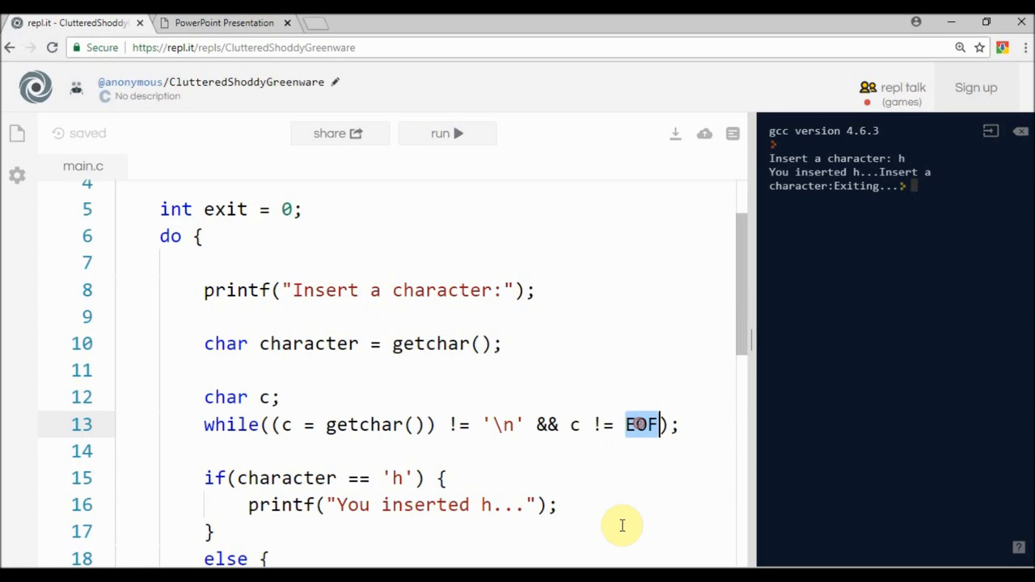
pyautogui.moveTo(259, 396)
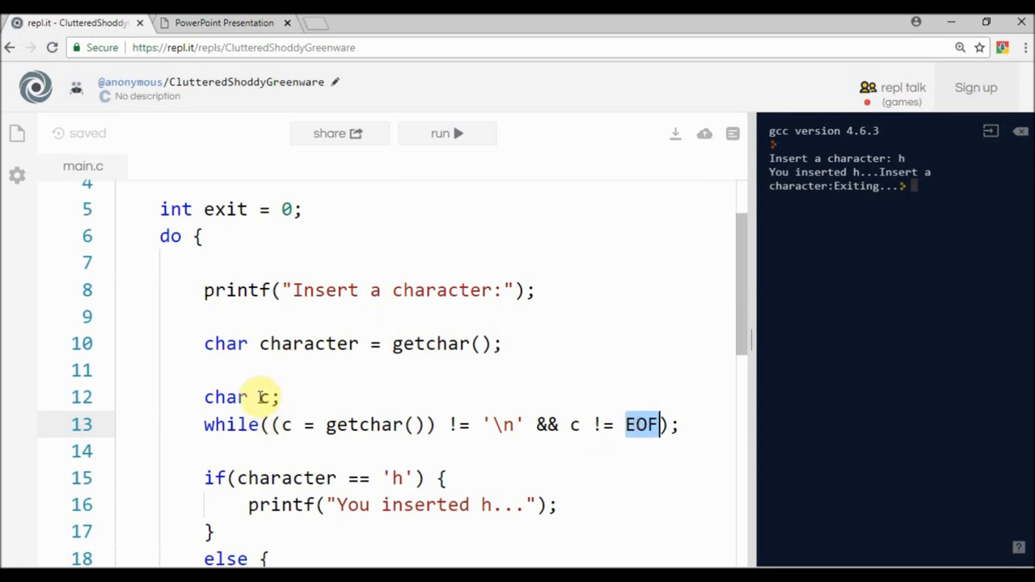
pyautogui.moveTo(411, 424)
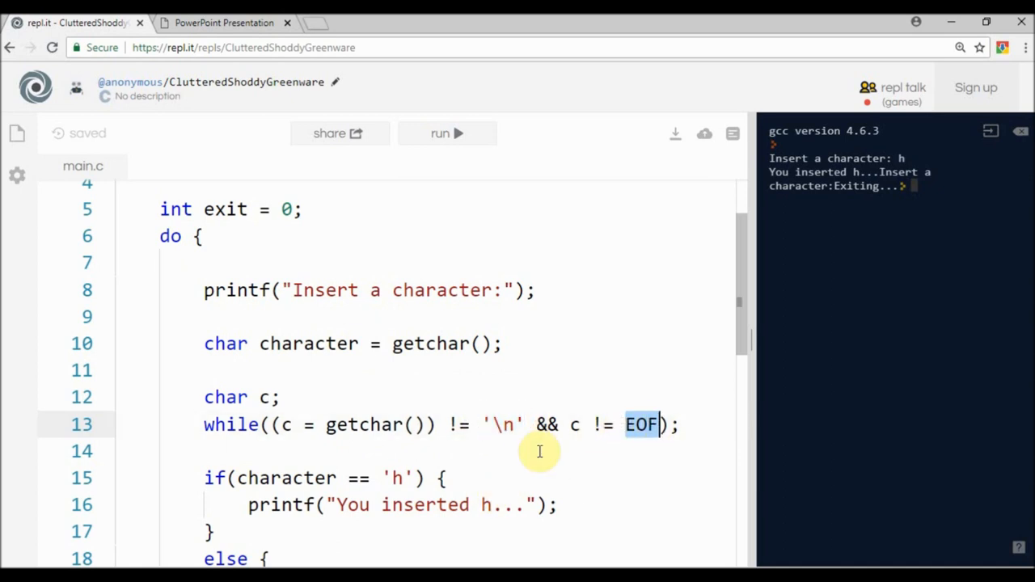
pyautogui.moveTo(288, 381)
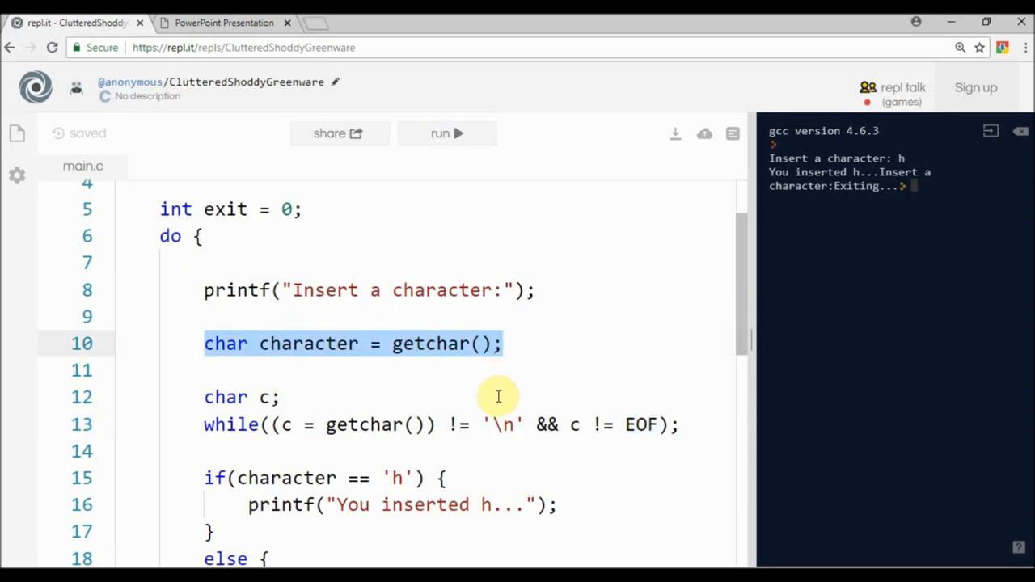
# - Run the buffer-flushing program and enter h twice in the console
pyautogui.click(501, 344)
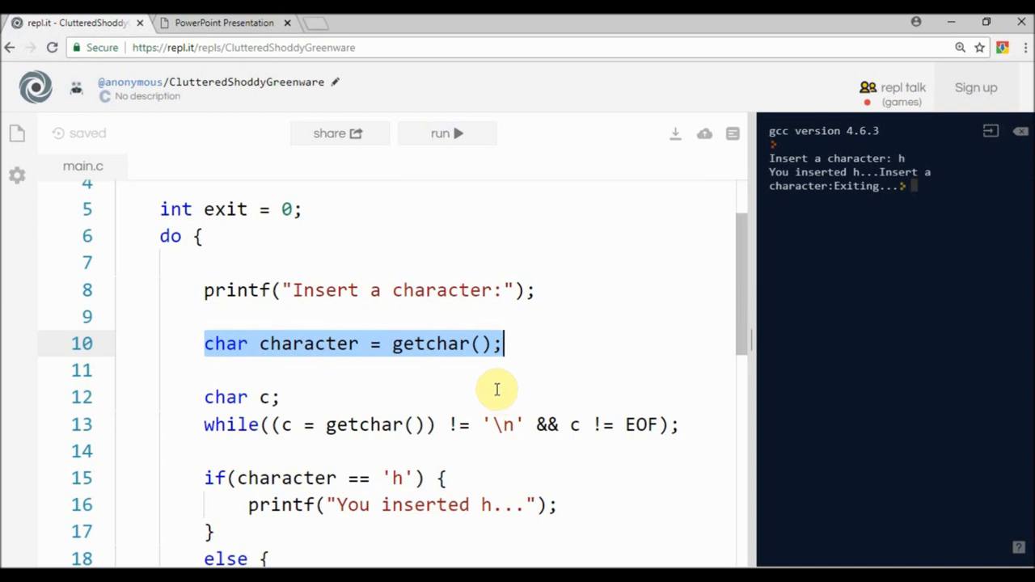
pyautogui.click(446, 133)
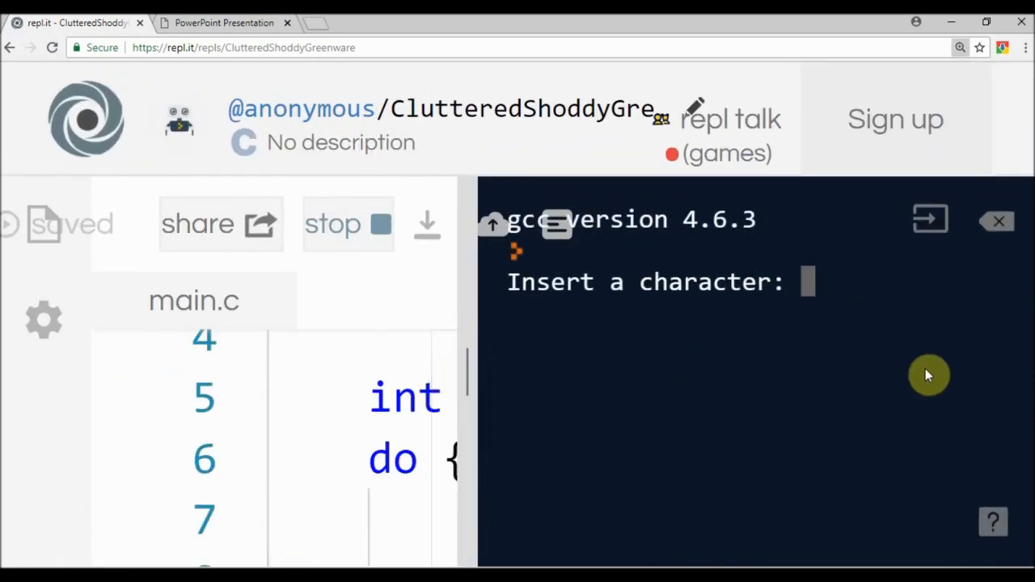
pyautogui.write('h')
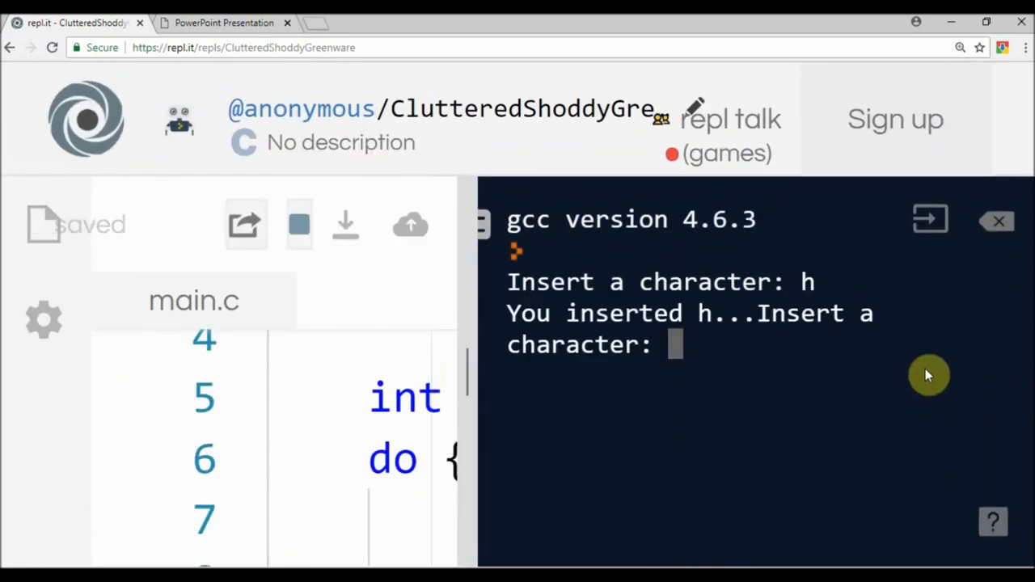
pyautogui.write('j')
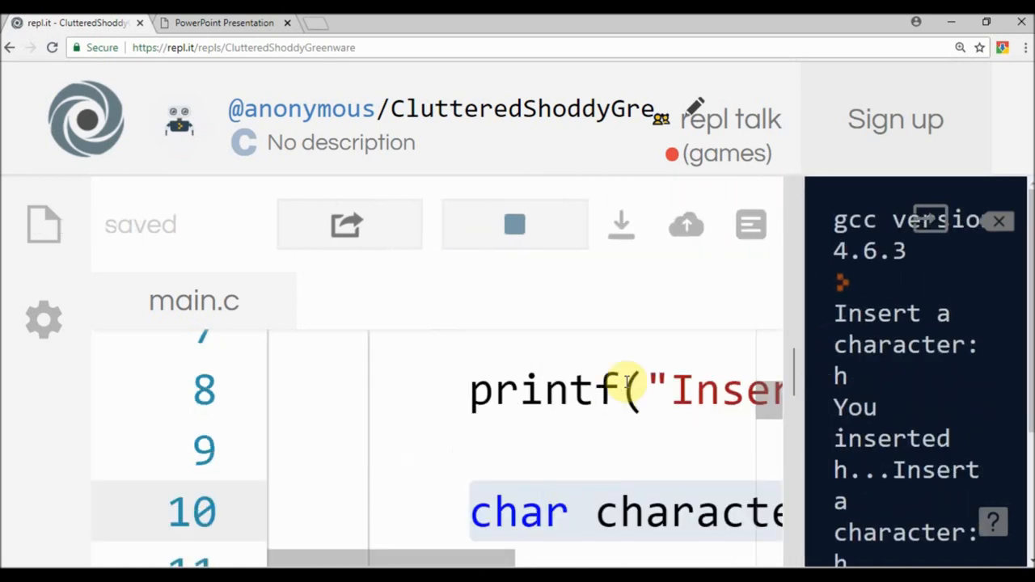
# - Add \n before the prompt in the printf string and restart the program
pyautogui.write('\\')
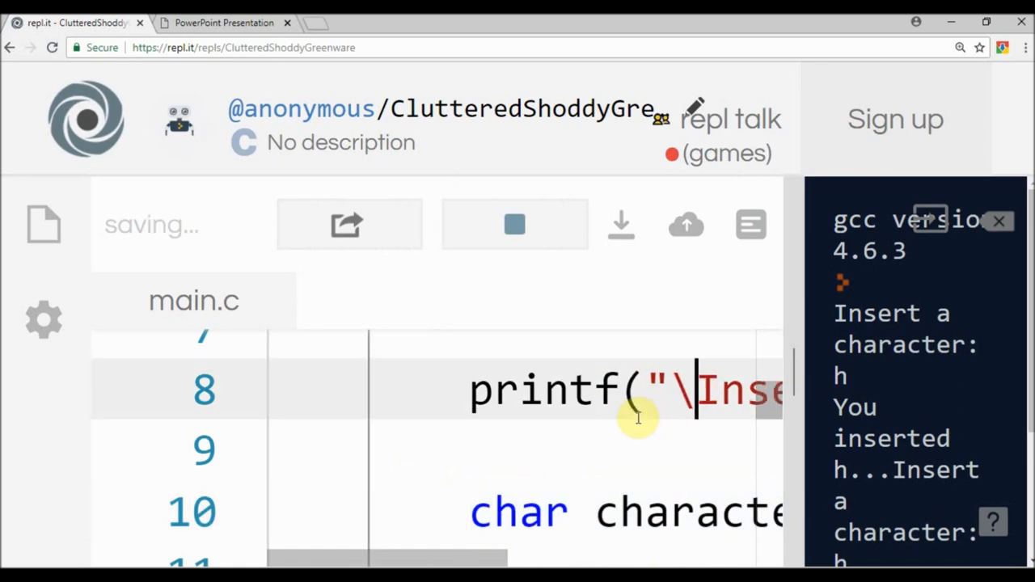
pyautogui.click(515, 225)
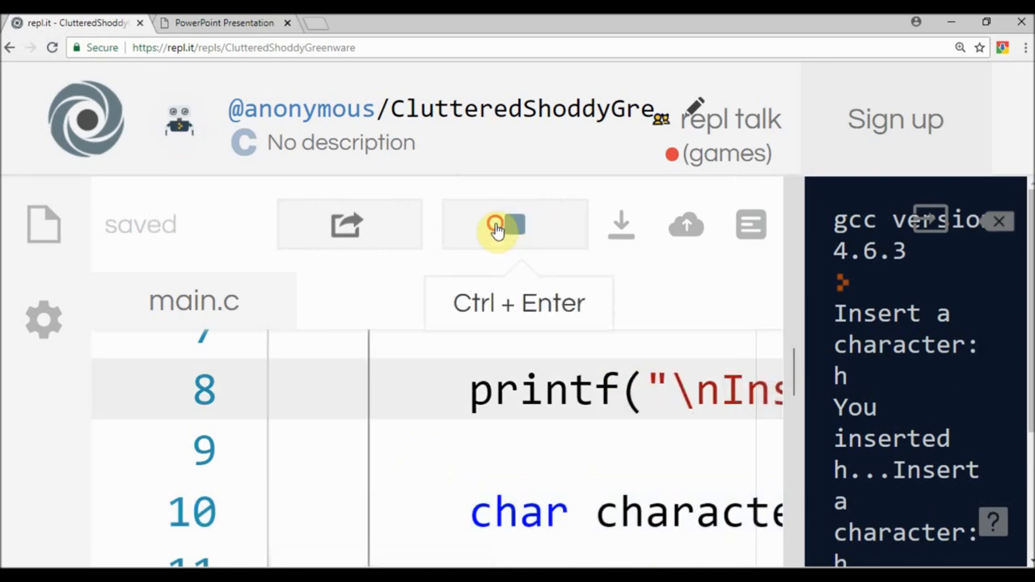
pyautogui.click(515, 225)
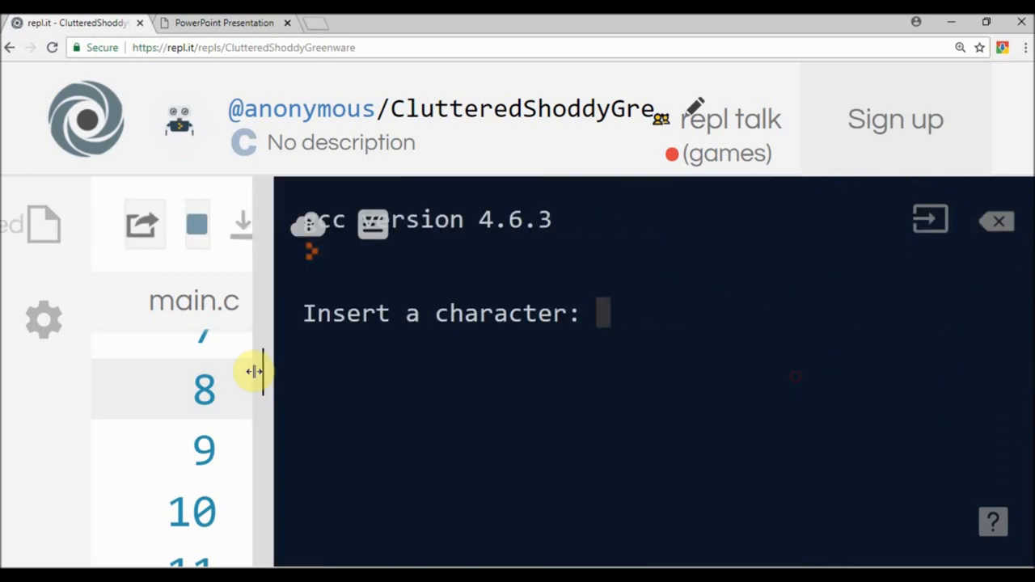
# - Enter h repeatedly, exit with k, and return to the closing presentation slide
pyautogui.write('h')
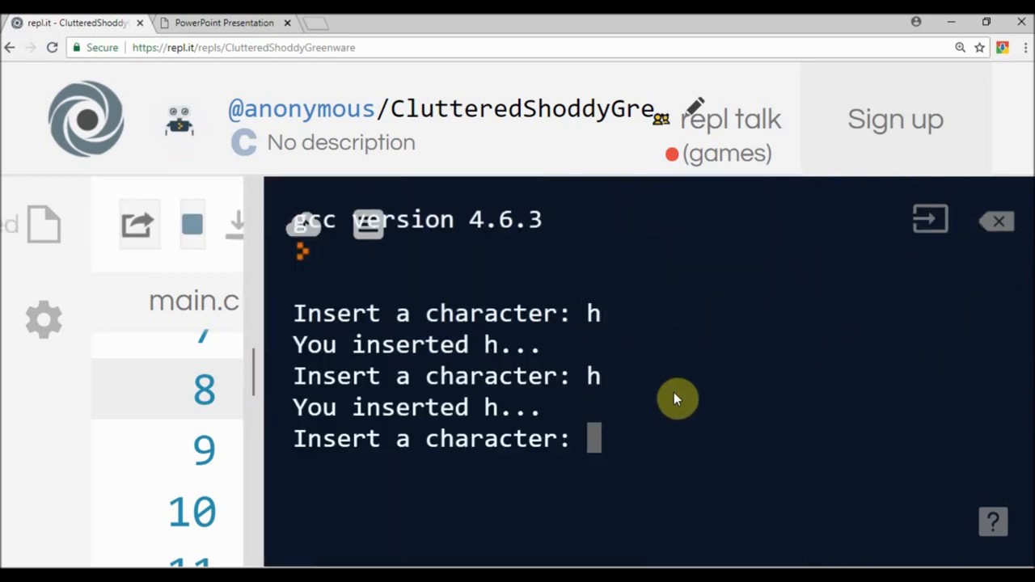
pyautogui.write('k')
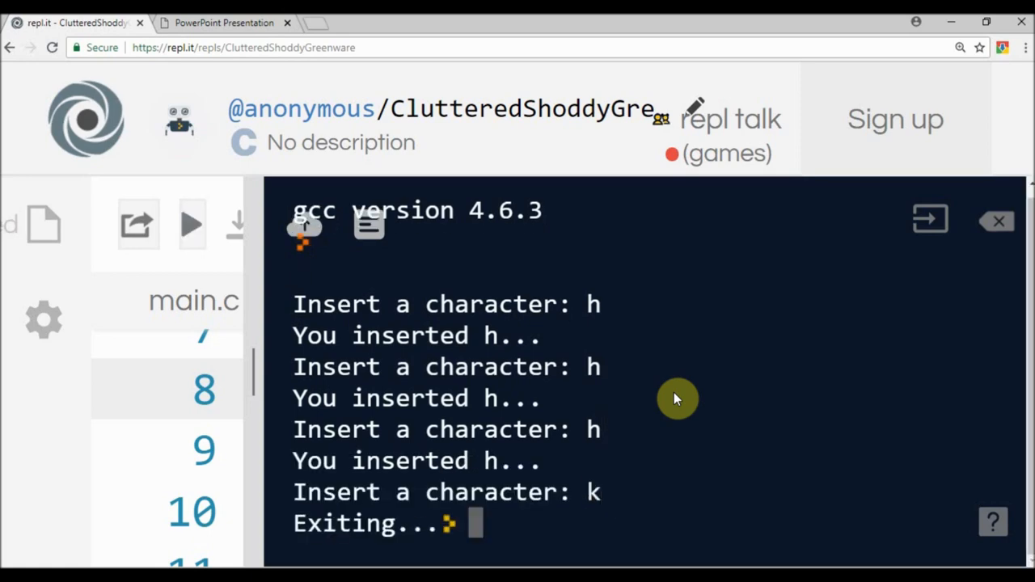
pyautogui.click(224, 22)
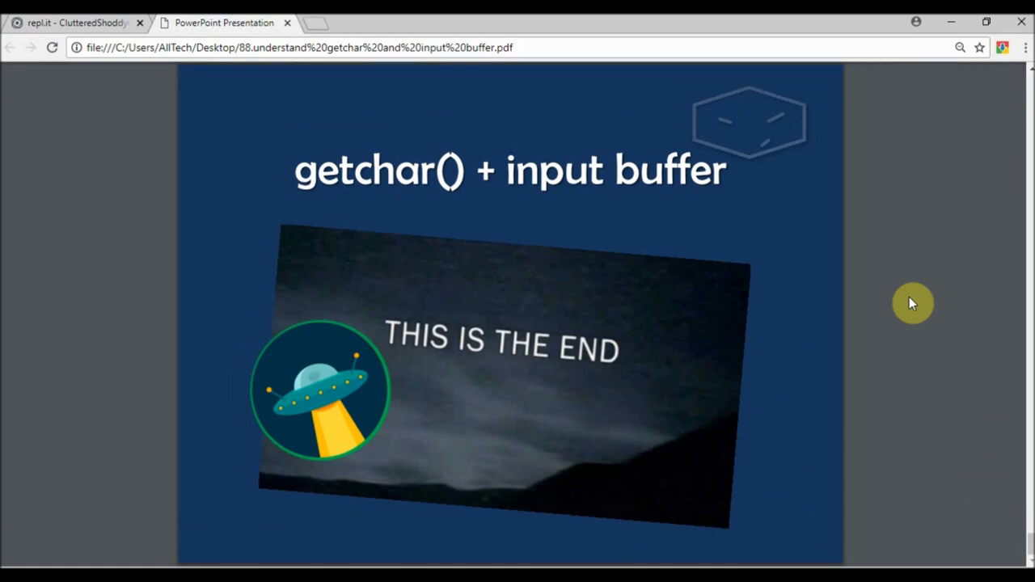
pyautogui.moveTo(905, 306)
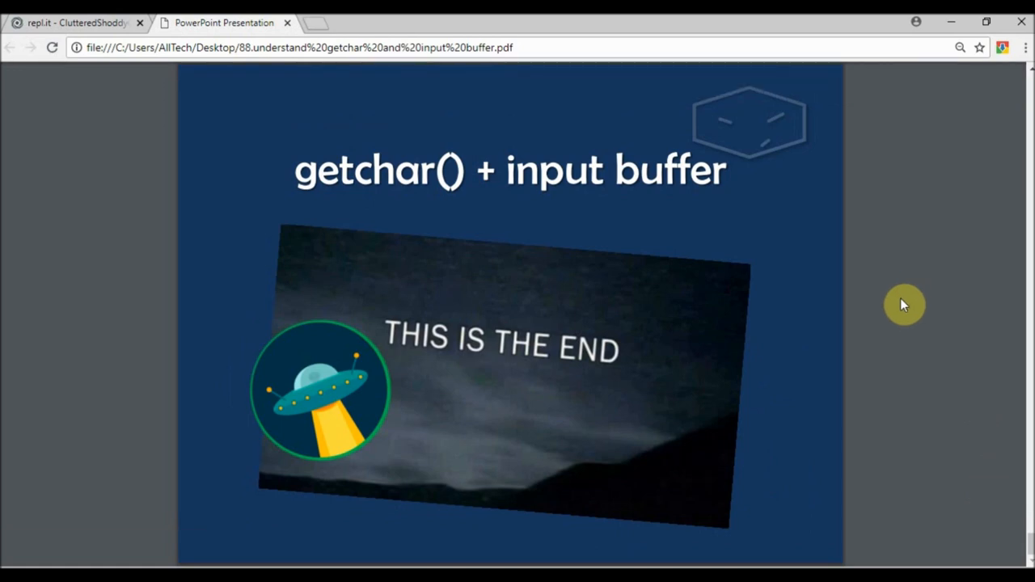